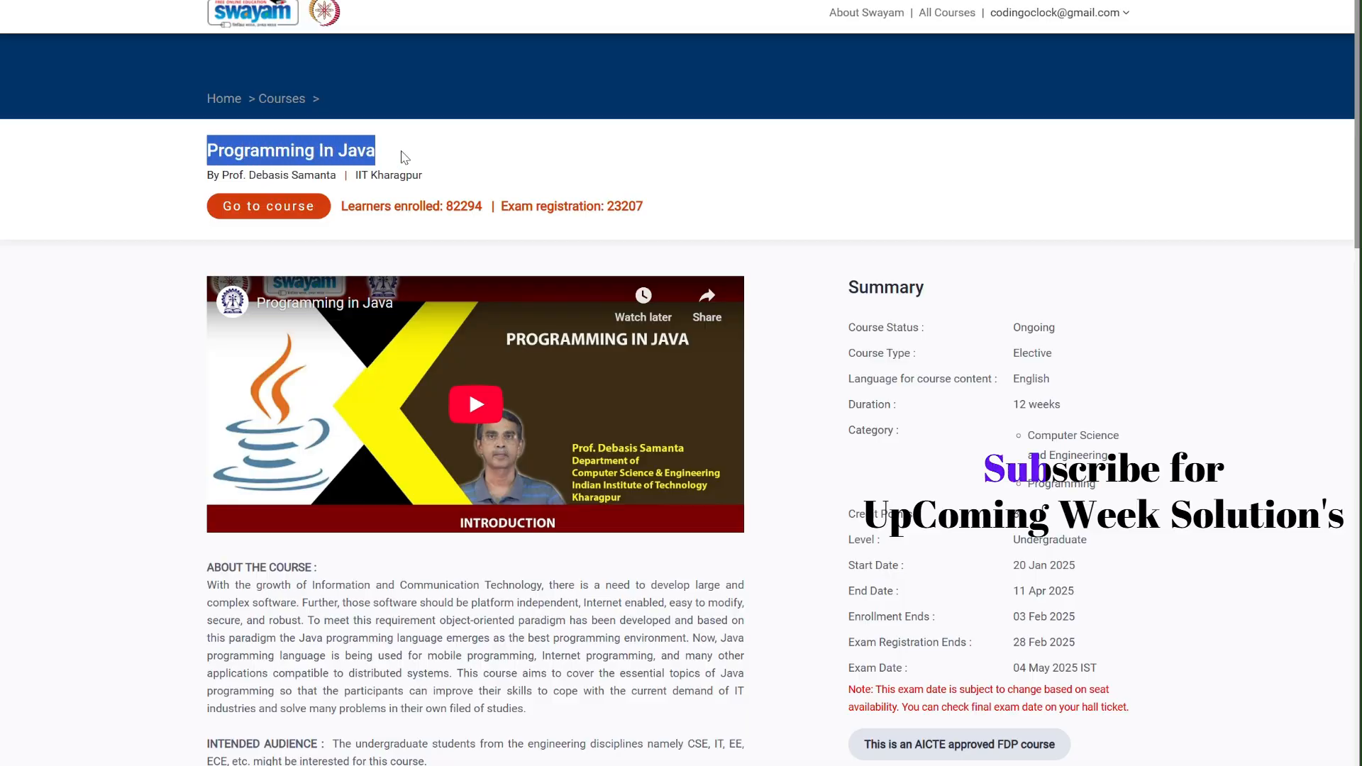
{"action": "mouse_move", "coordinate": [351, 175]}
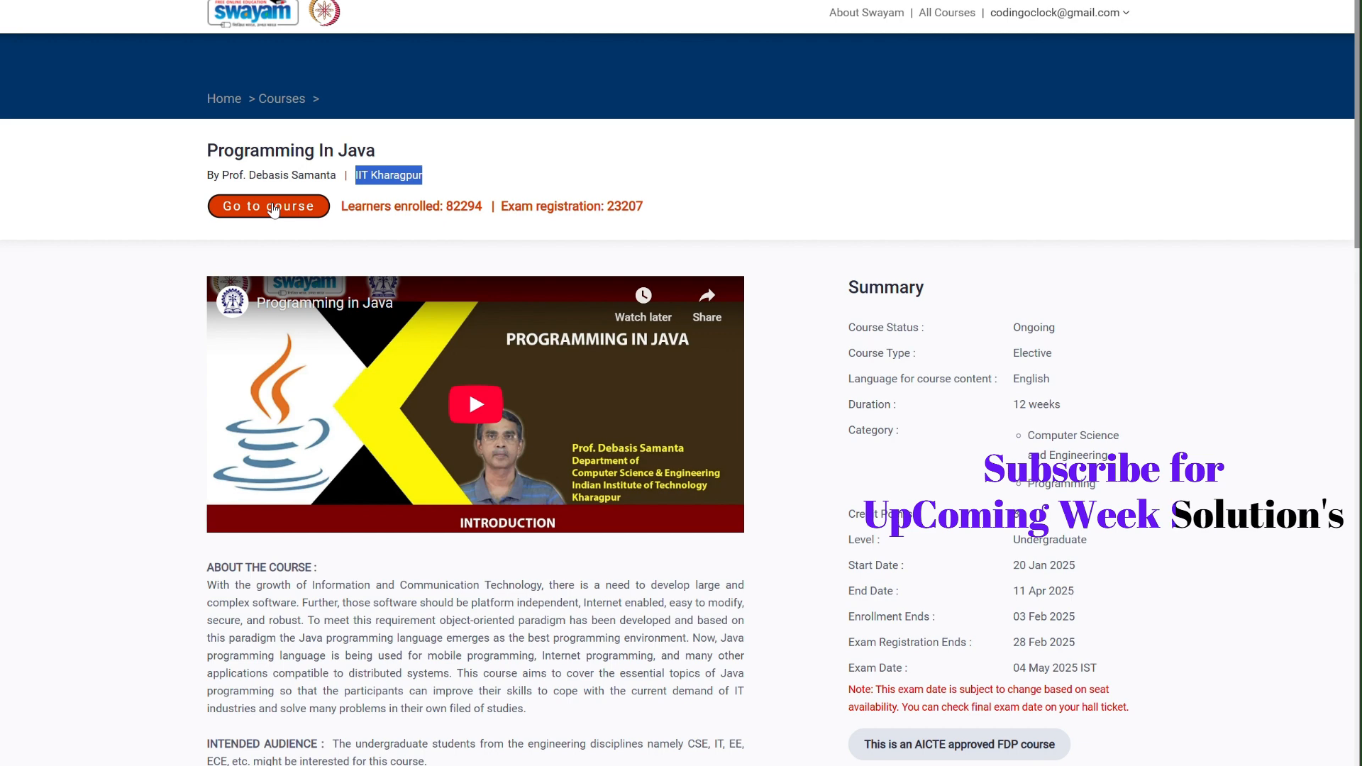
Enter the Programming In Java course from its course page
{"action": "left_click", "coordinate": [268, 206]}
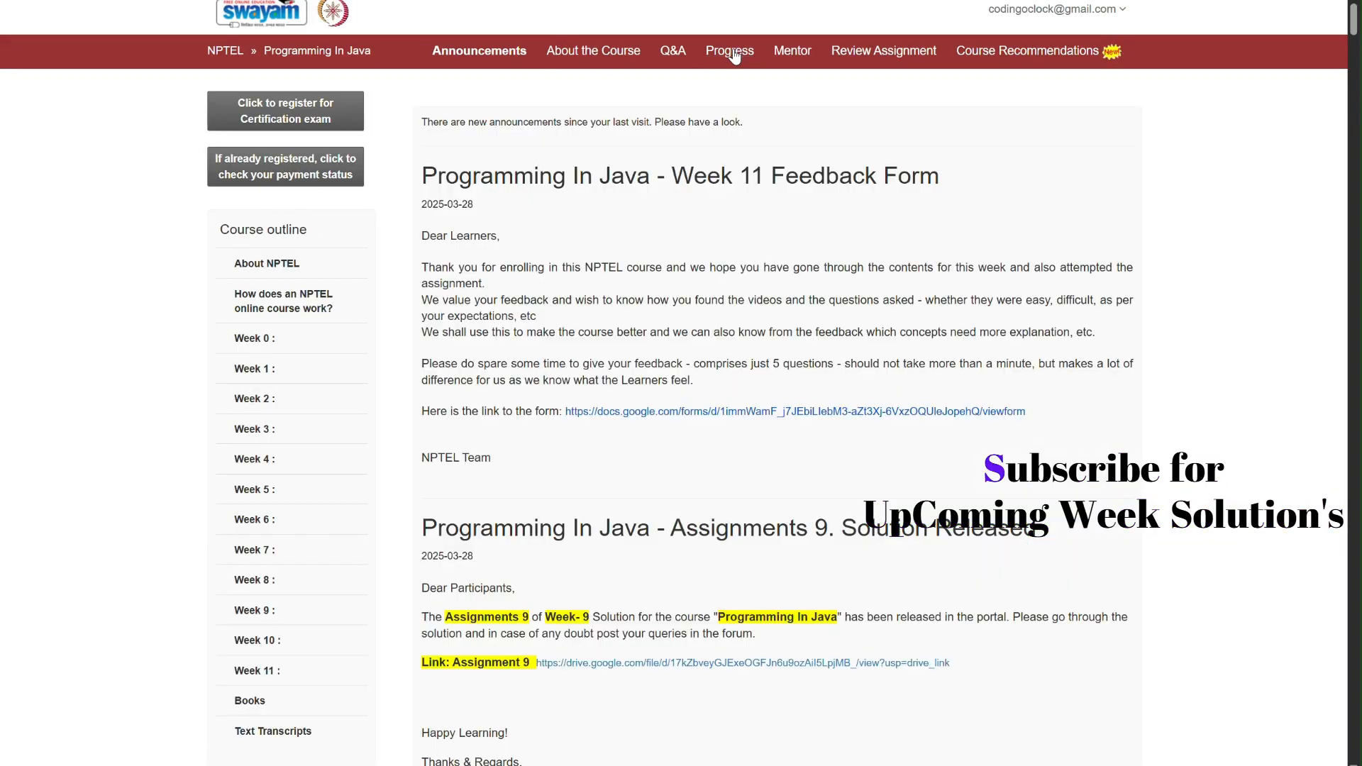
Expand Assessment scores on the Progress page and review weekly results through Week 10
{"action": "left_click", "coordinate": [728, 51]}
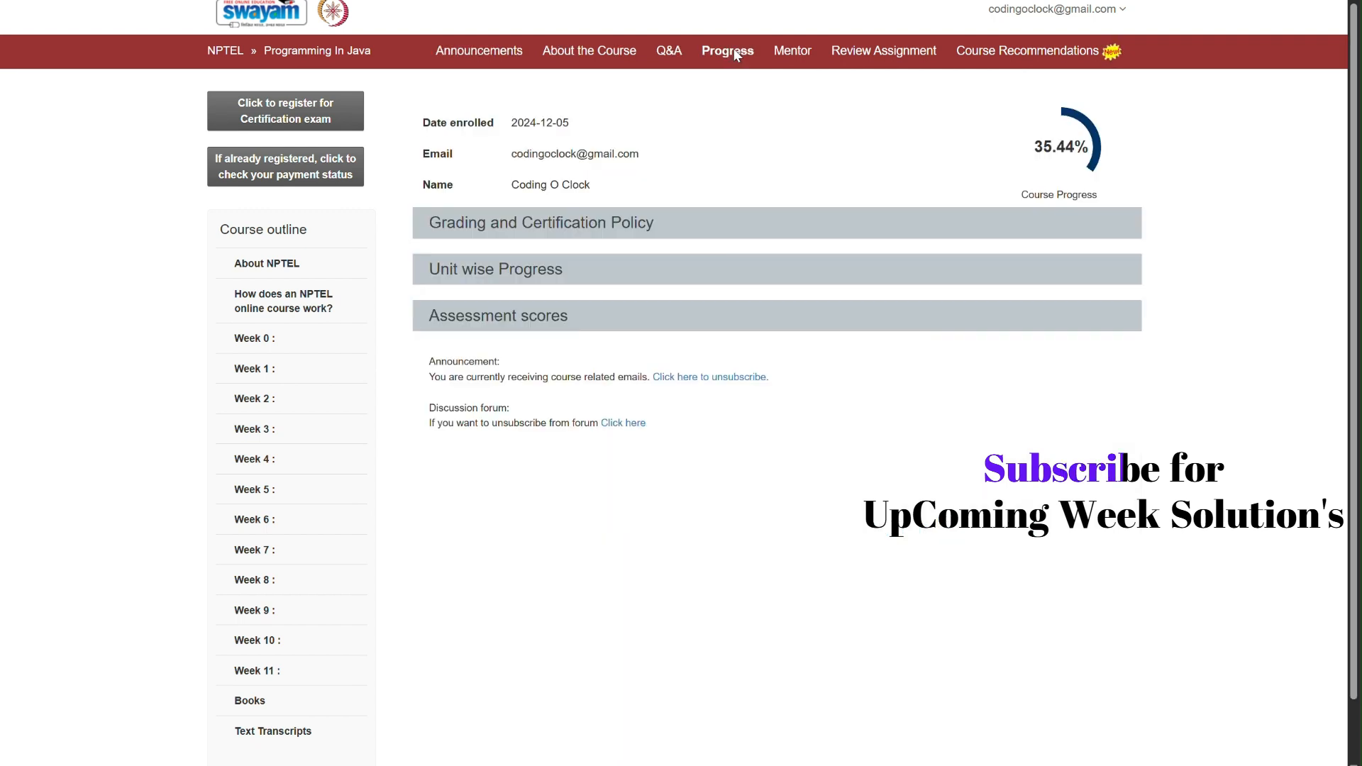
{"action": "left_click", "coordinate": [498, 315]}
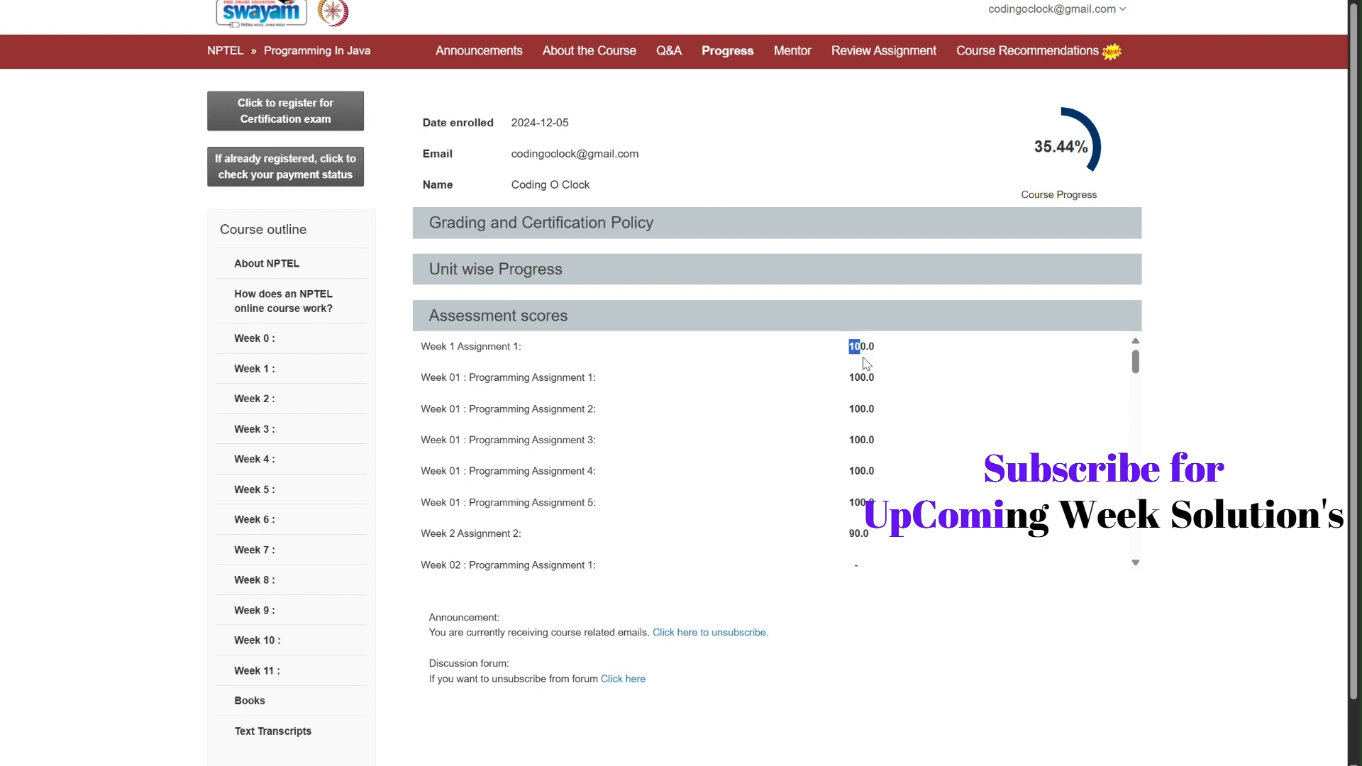
{"action": "scroll", "scroll_direction": "down", "scroll_amount": 3}
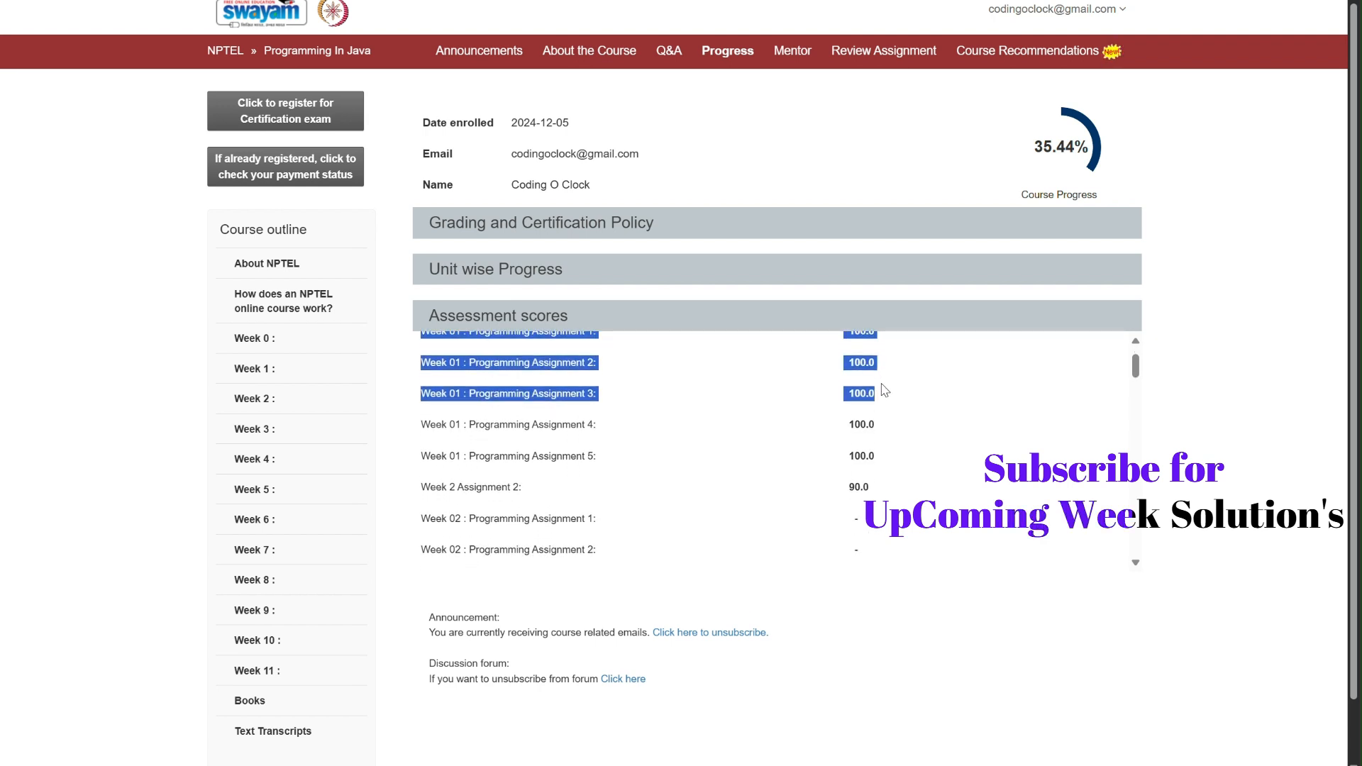
{"action": "scroll", "scroll_direction": "down", "scroll_amount": 3}
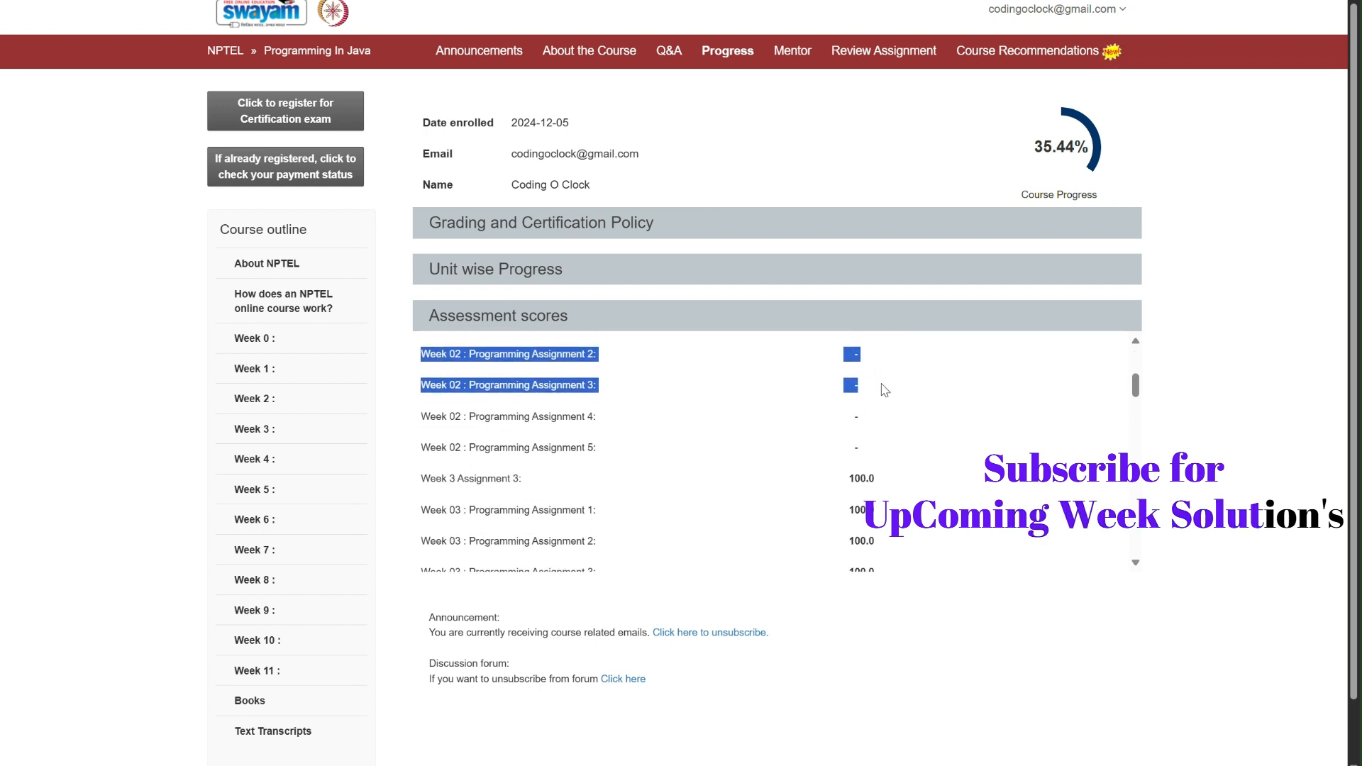
{"action": "scroll", "scroll_direction": "down", "scroll_amount": 3}
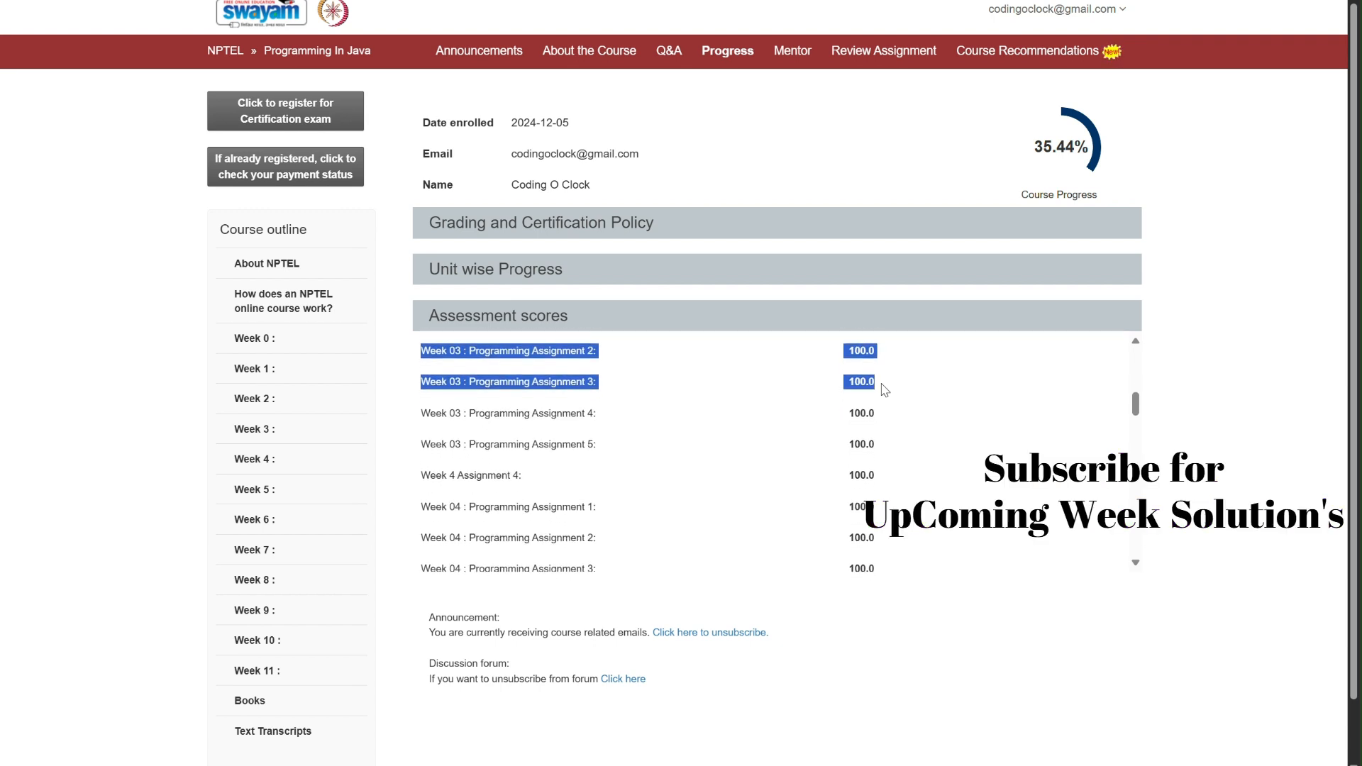
{"action": "scroll", "scroll_direction": "down", "scroll_amount": 3}
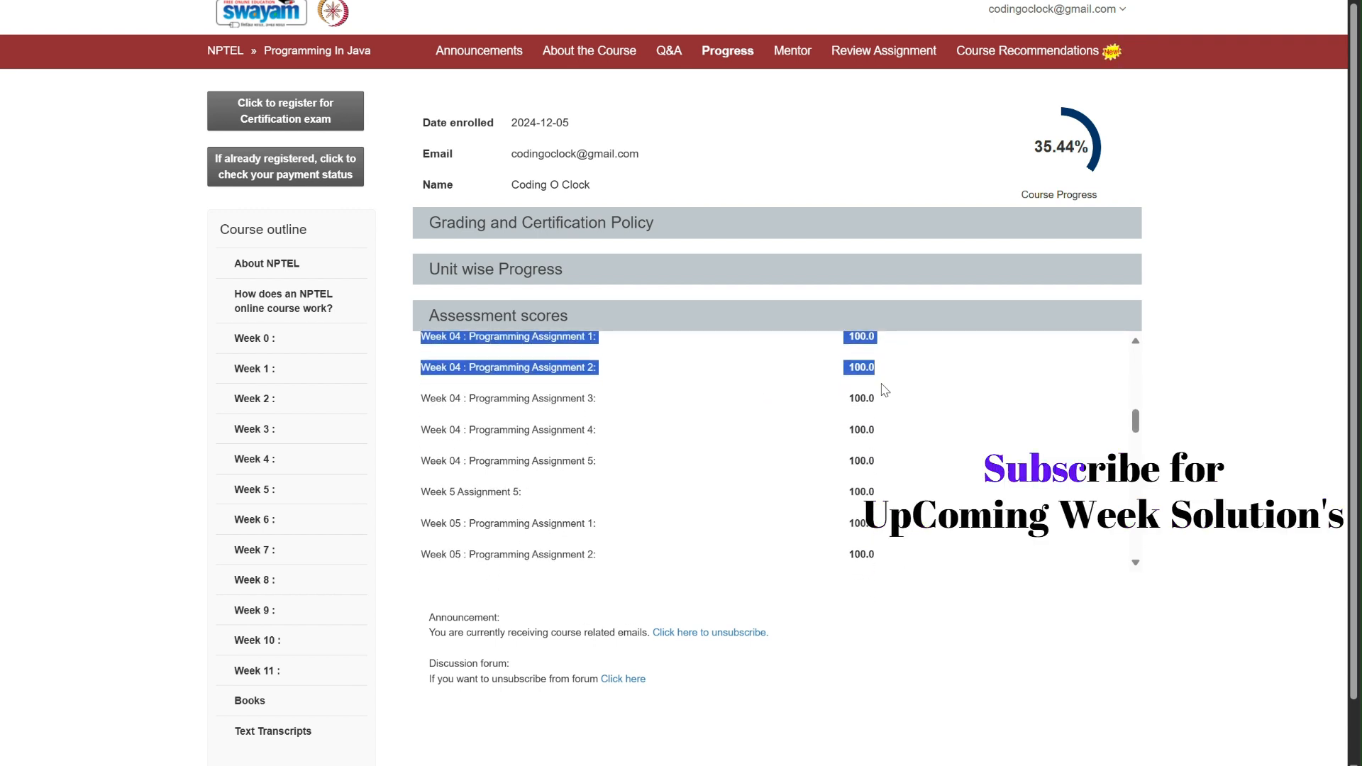
{"action": "scroll", "scroll_direction": "down", "scroll_amount": 3}
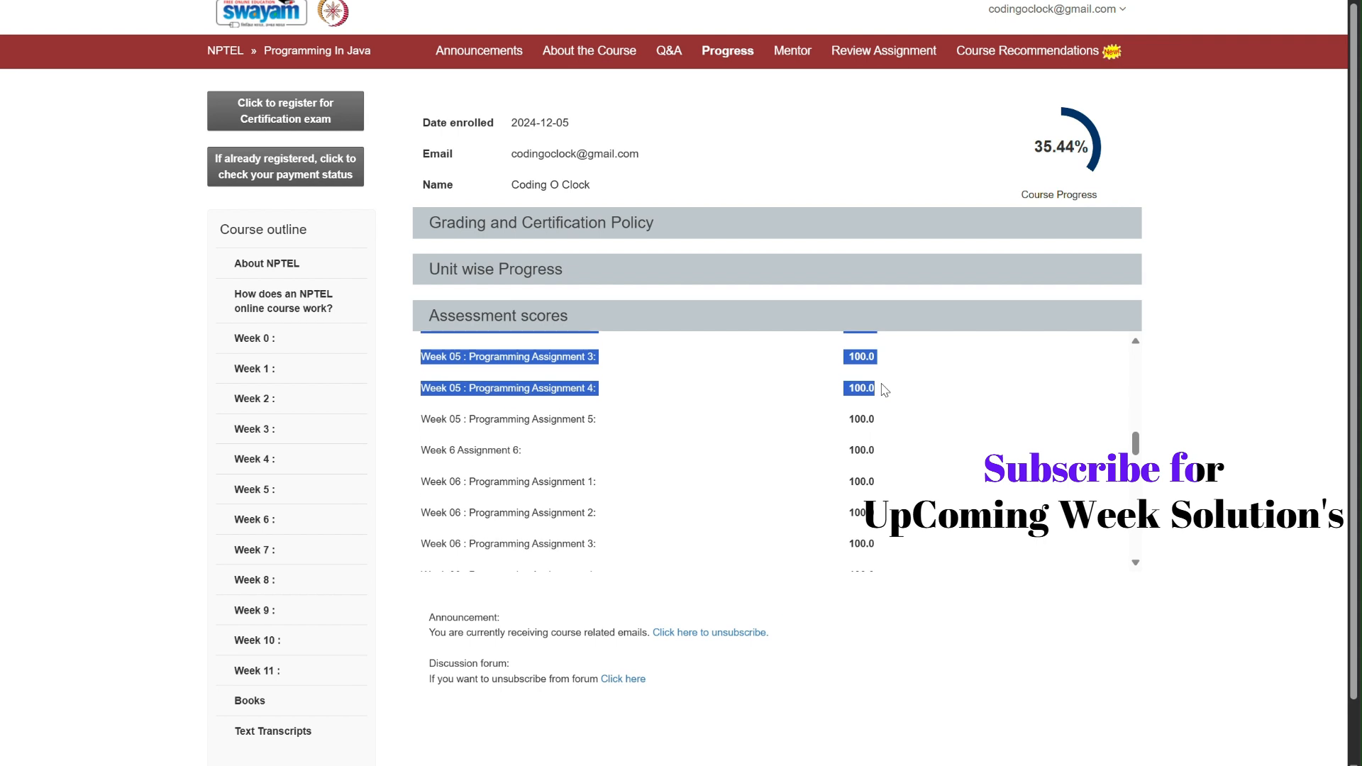
{"action": "scroll", "scroll_direction": "down", "scroll_amount": 3}
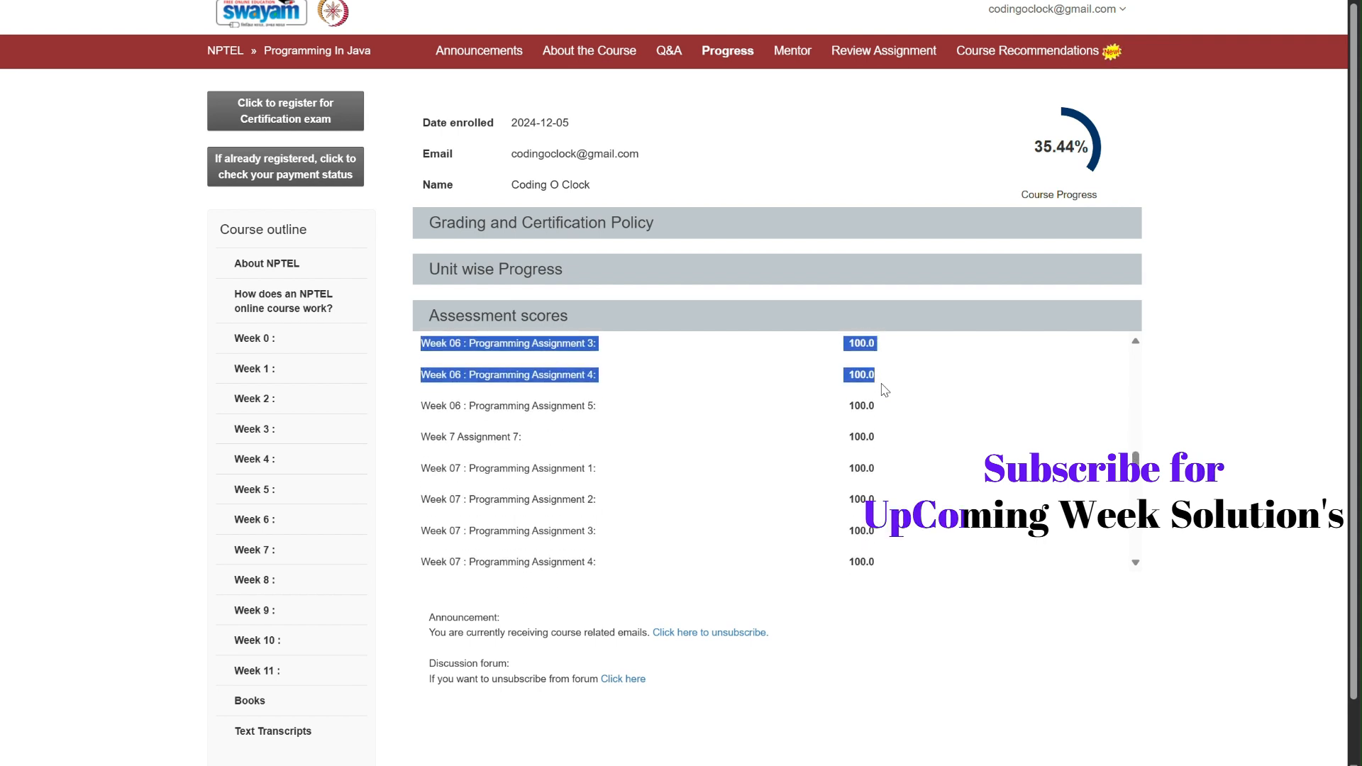
{"action": "scroll", "scroll_direction": "down", "scroll_amount": 3}
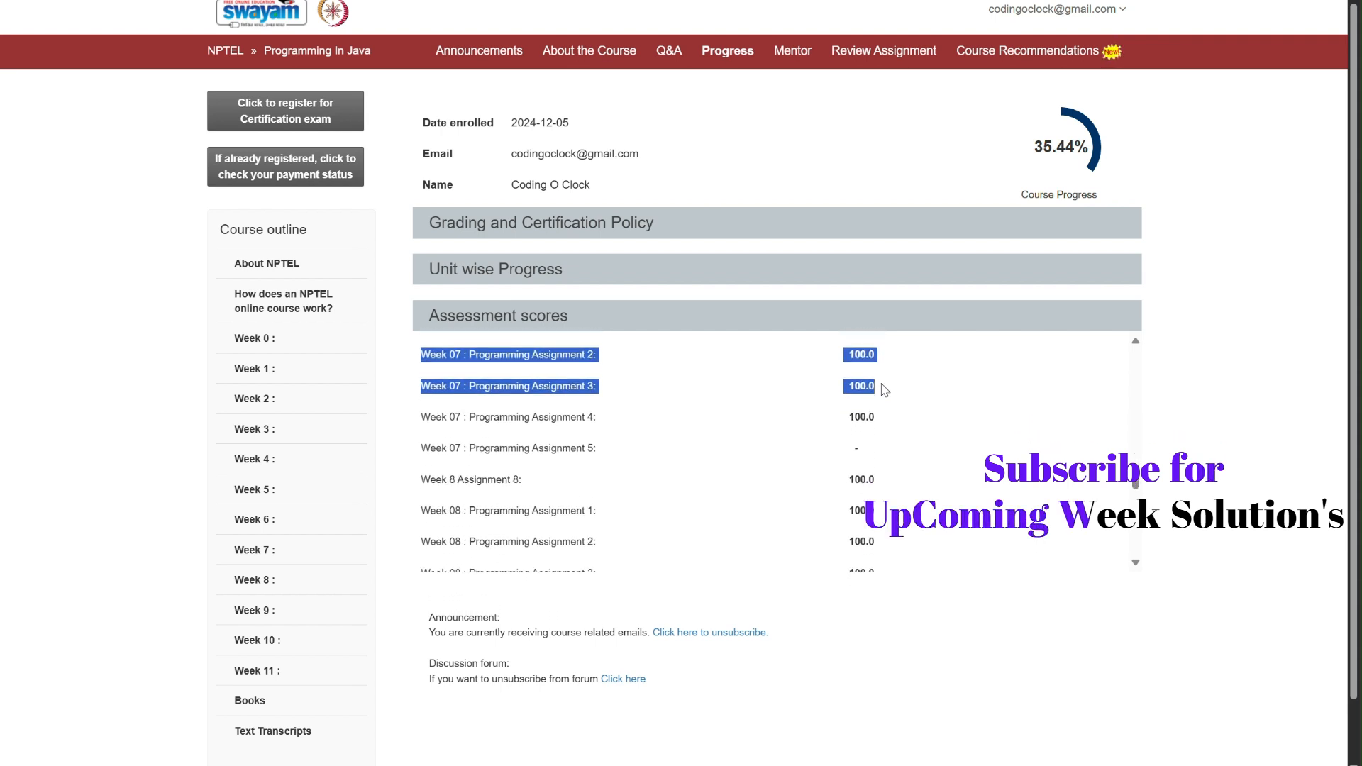
{"action": "scroll", "scroll_direction": "down", "scroll_amount": 3}
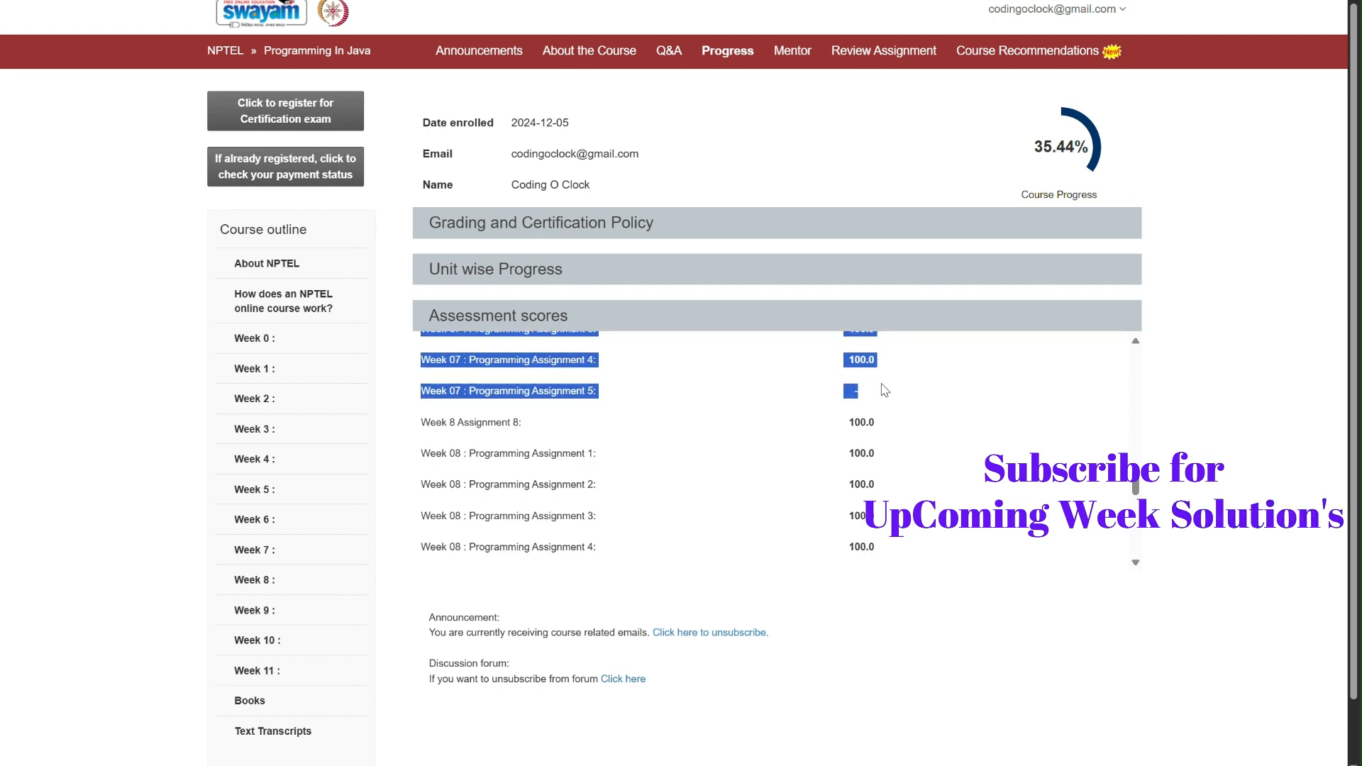
{"action": "scroll", "scroll_direction": "down", "scroll_amount": 3}
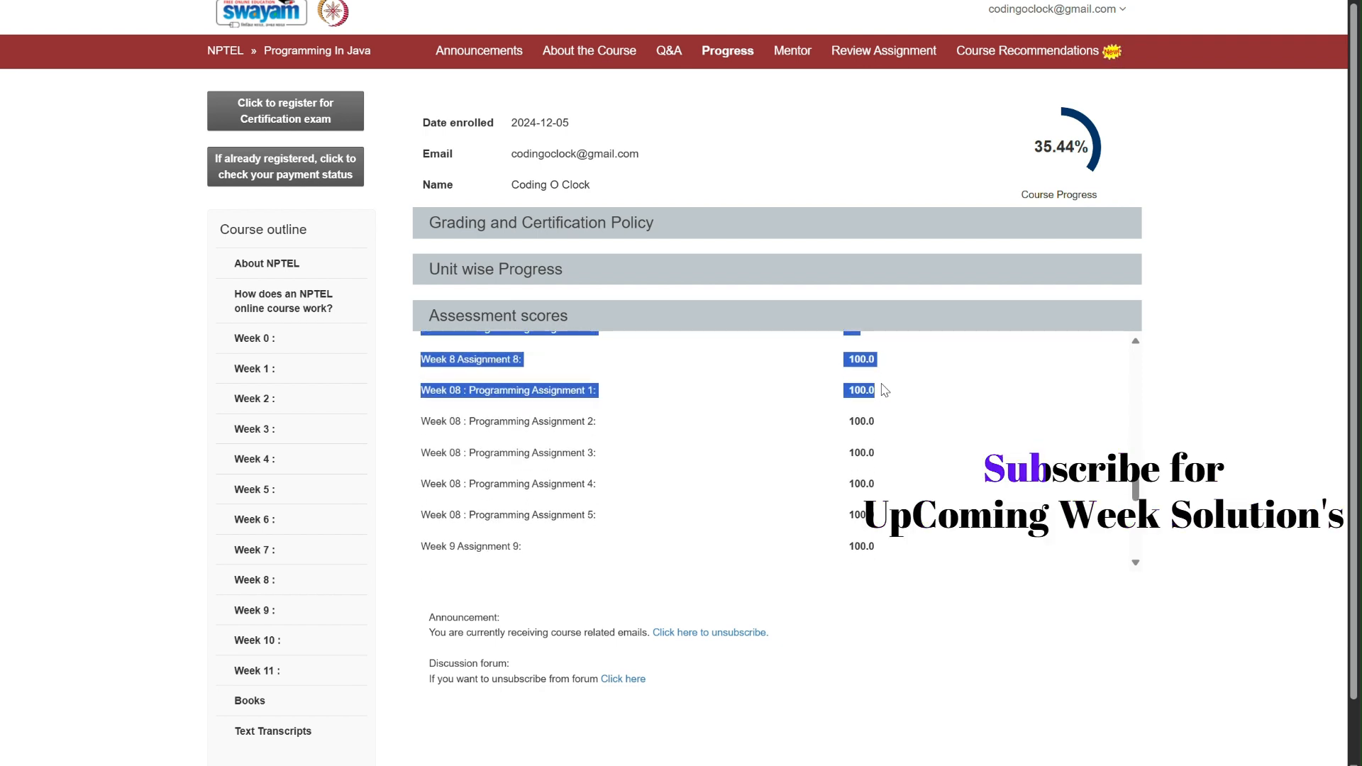
{"action": "scroll", "scroll_direction": "down", "scroll_amount": 3}
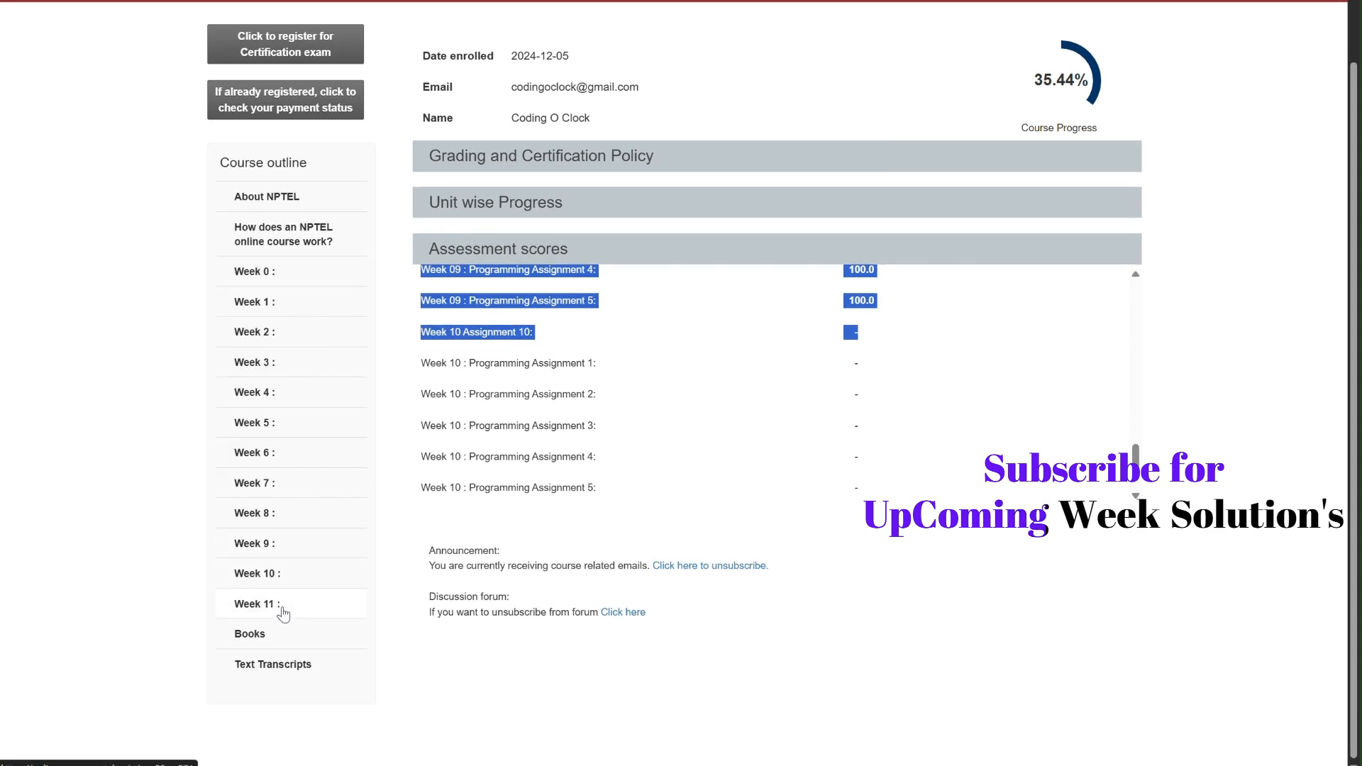
Expand Week 11 in the course outline and open the Week 11 Assignment 11 quiz
{"action": "left_click", "coordinate": [254, 604]}
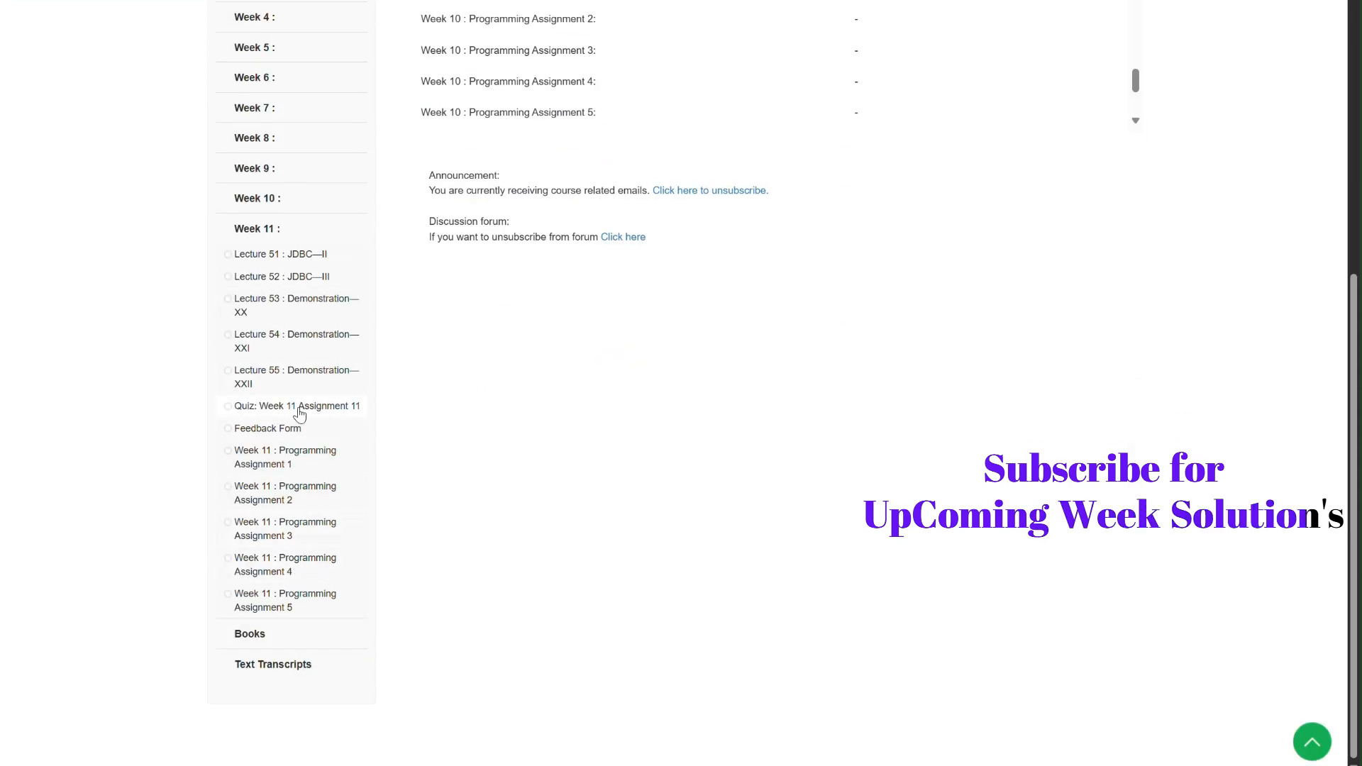
{"action": "left_click", "coordinate": [299, 406]}
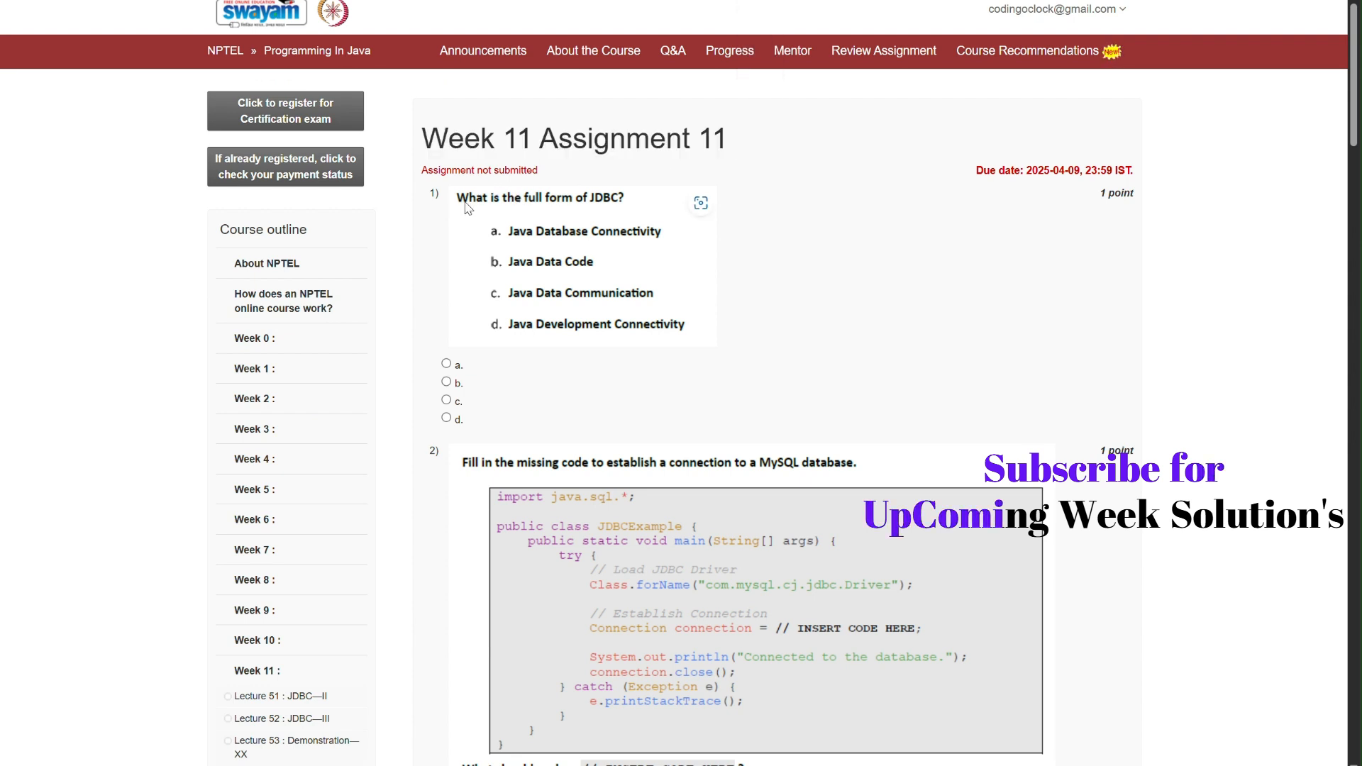
{"action": "mouse_move", "coordinate": [618, 206]}
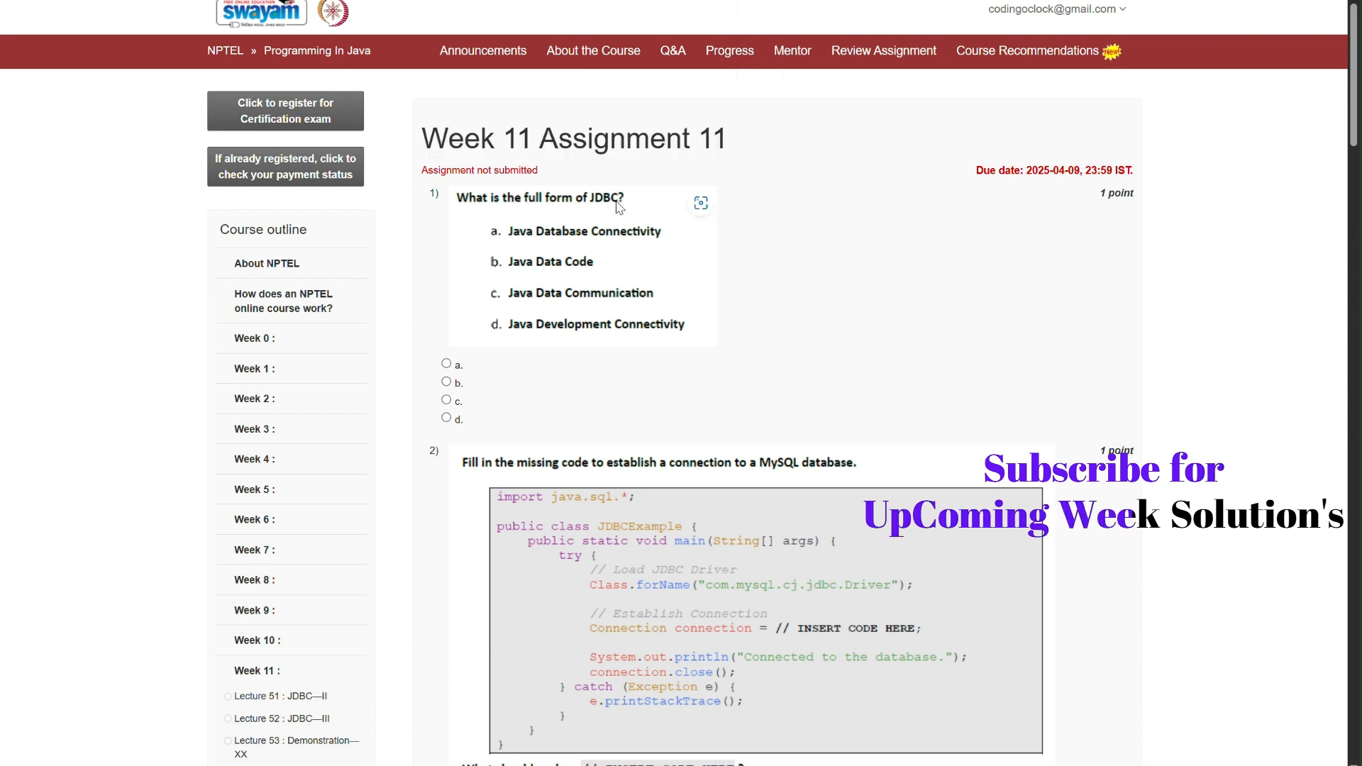
{"action": "mouse_move", "coordinate": [528, 242]}
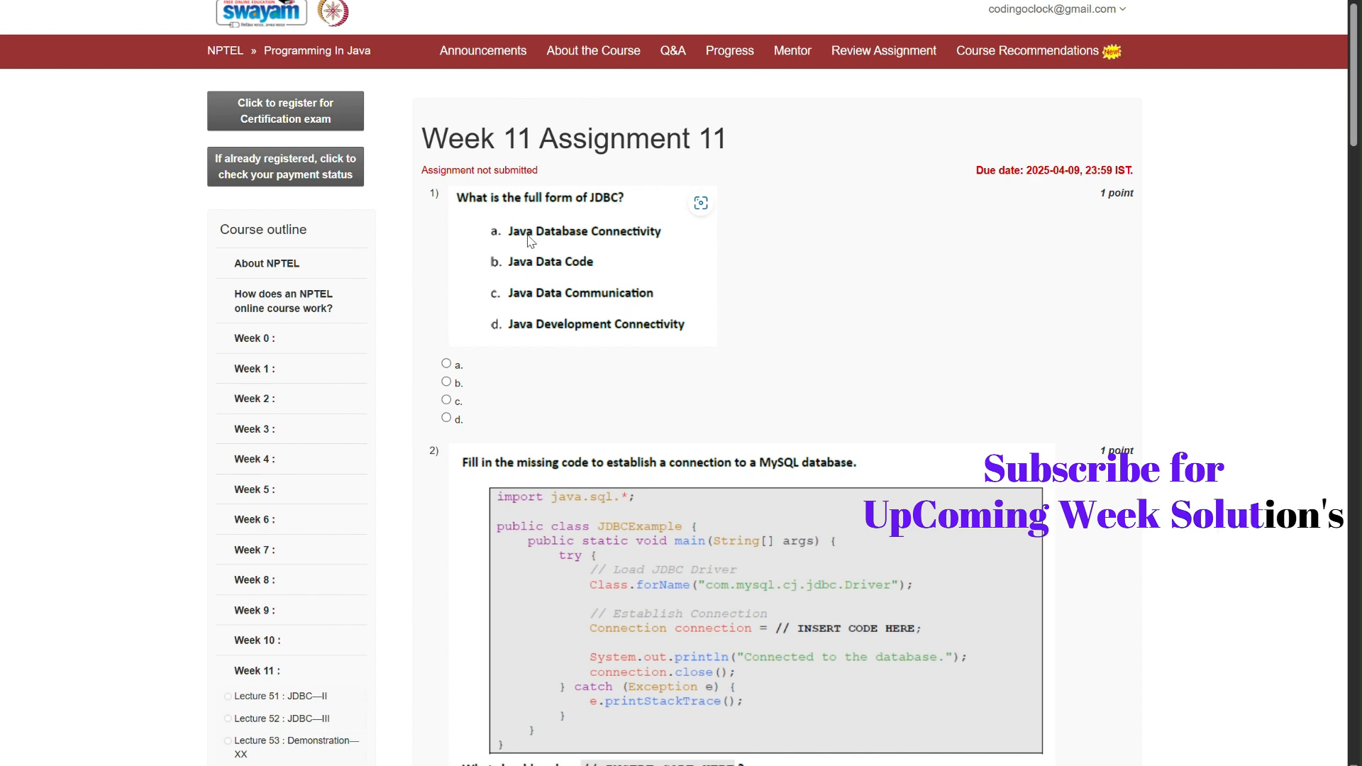
{"action": "mouse_move", "coordinate": [445, 375]}
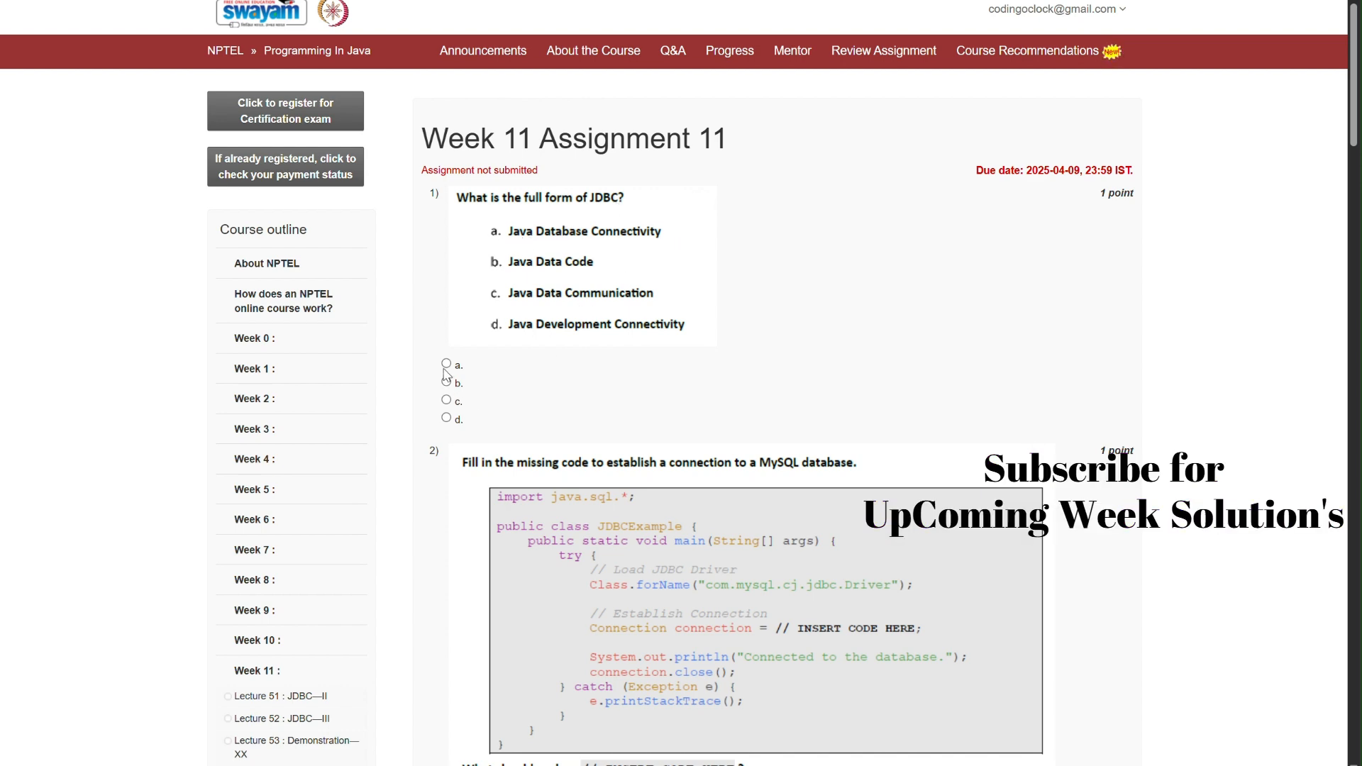
Scroll down through the Week 11 quiz past questions 1–3
{"action": "scroll", "scroll_direction": "down", "scroll_amount": 3}
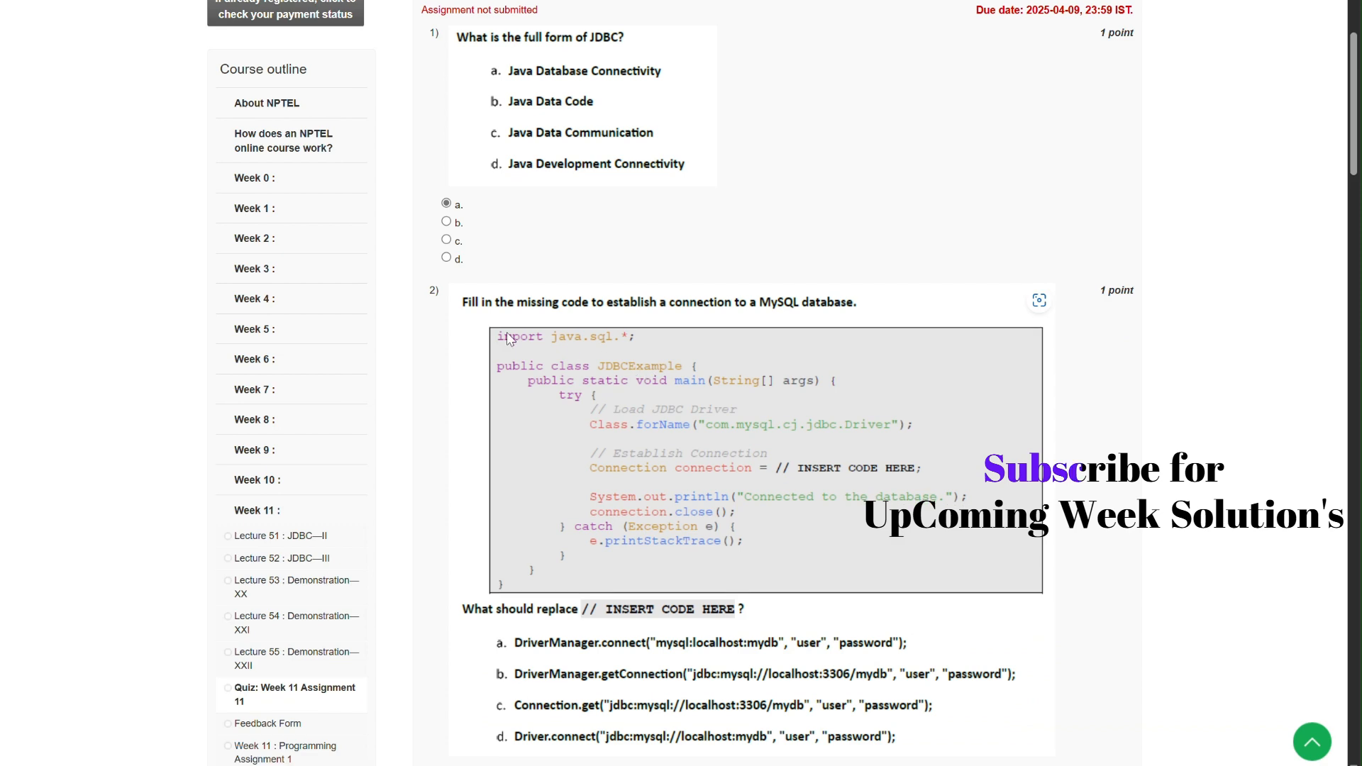
{"action": "mouse_move", "coordinate": [792, 336]}
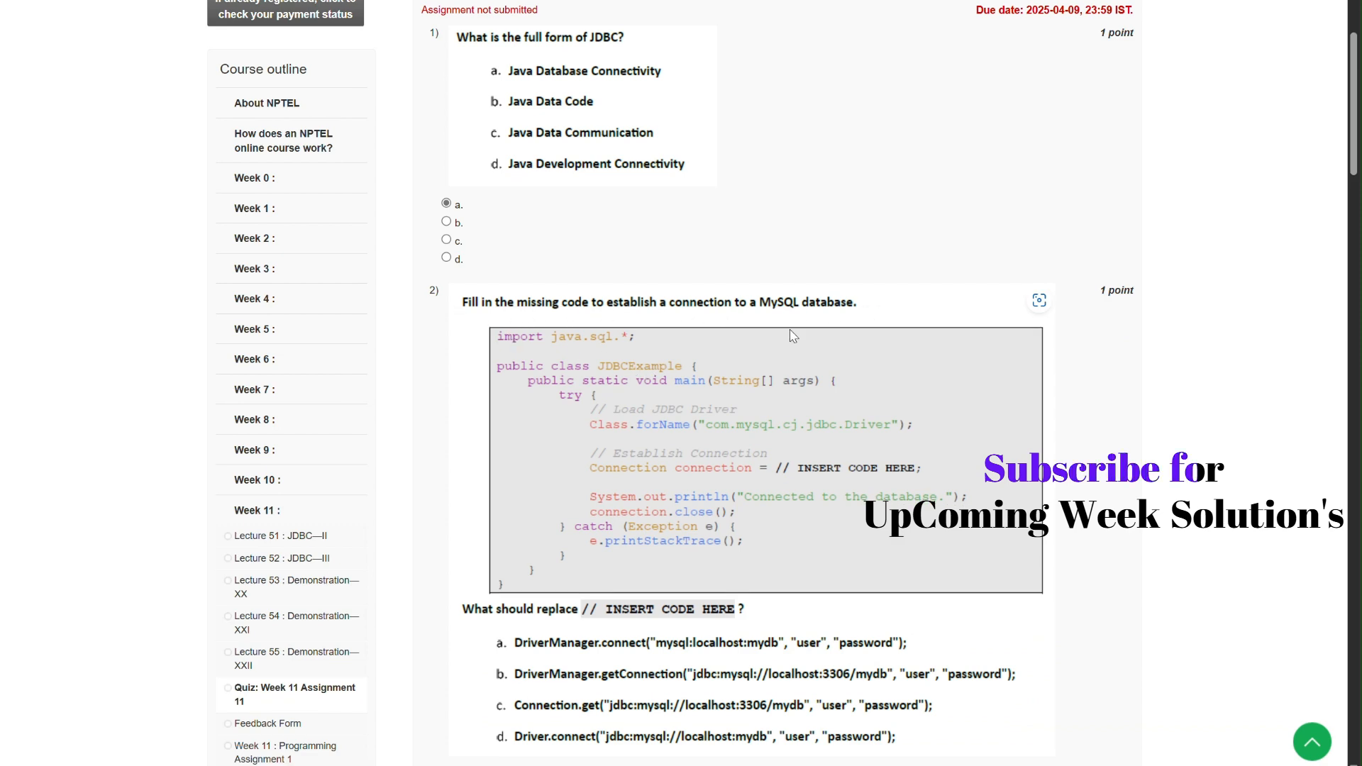
{"action": "scroll", "scroll_direction": "down", "scroll_amount": 3}
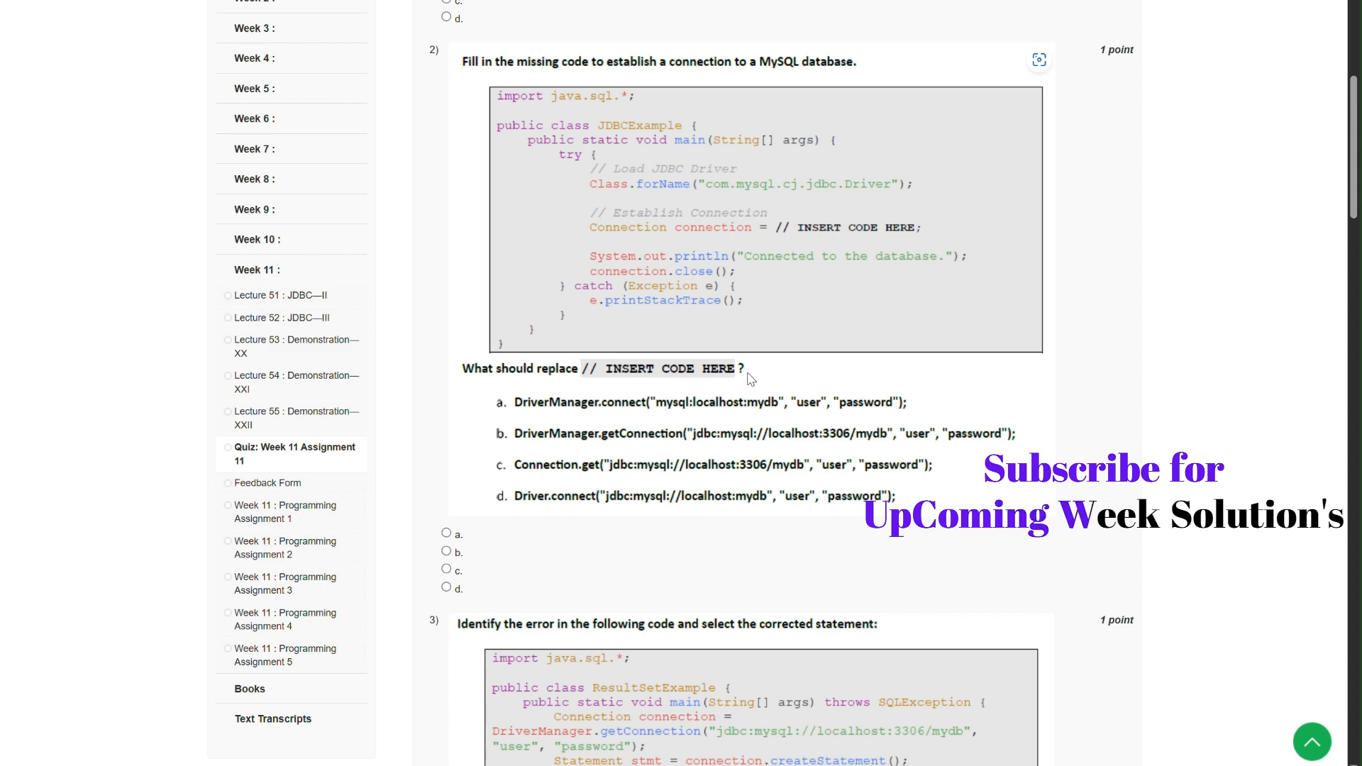
{"action": "mouse_move", "coordinate": [560, 443]}
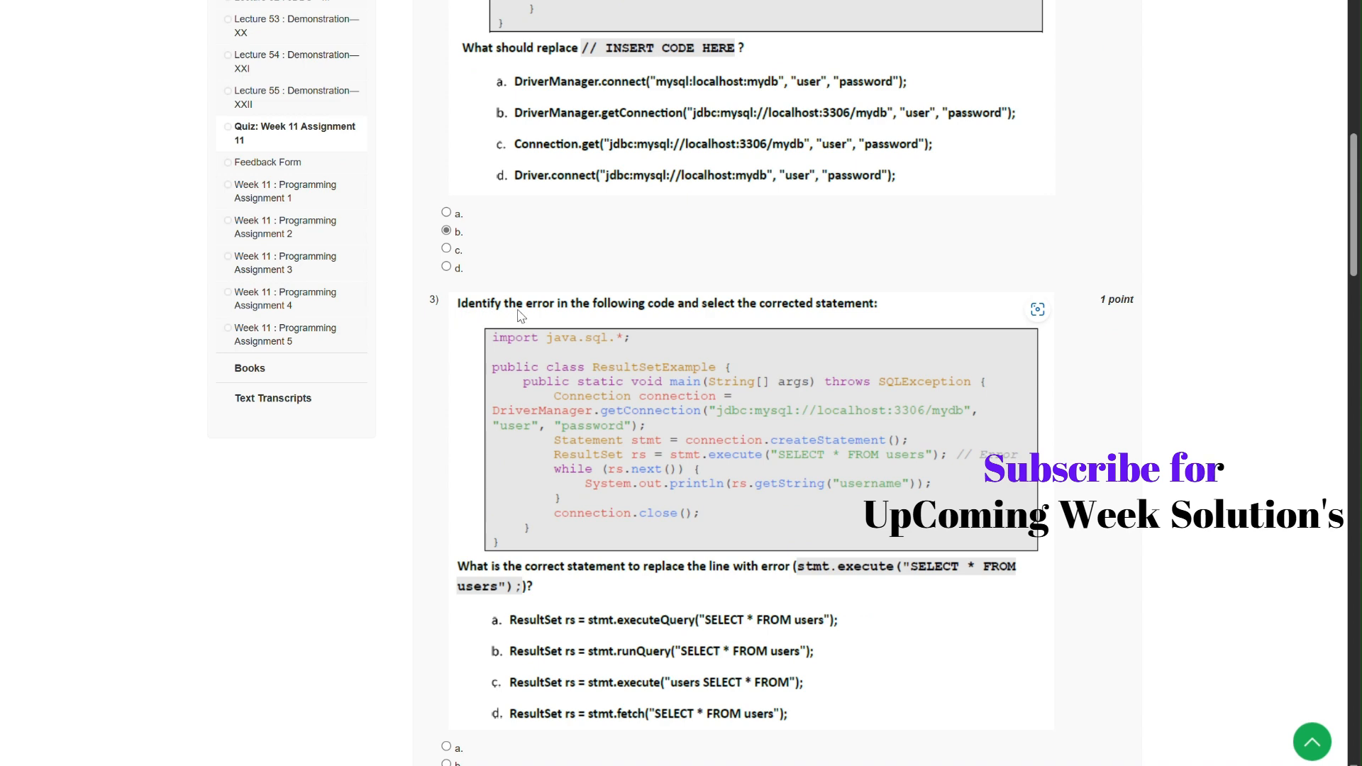
{"action": "scroll", "scroll_direction": "down", "scroll_amount": 3}
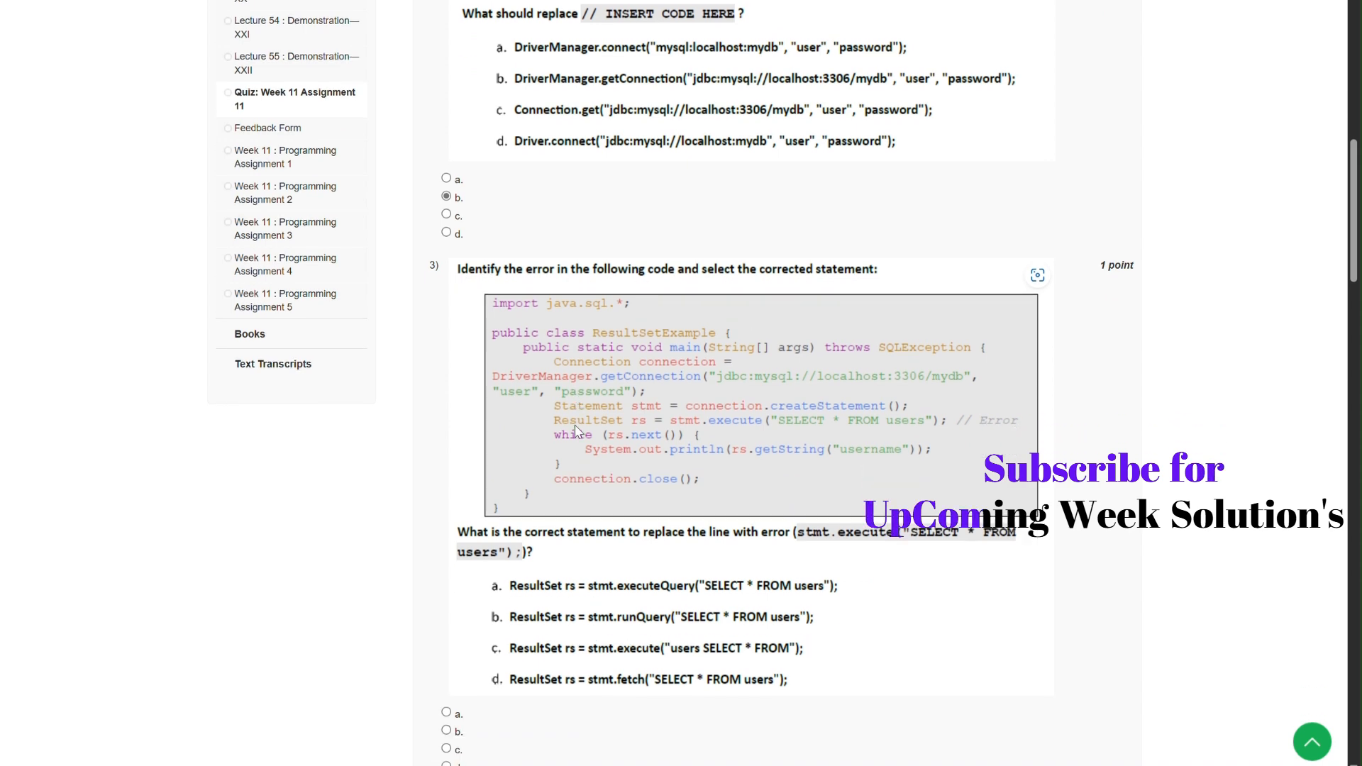
{"action": "scroll", "scroll_direction": "down", "scroll_amount": 3}
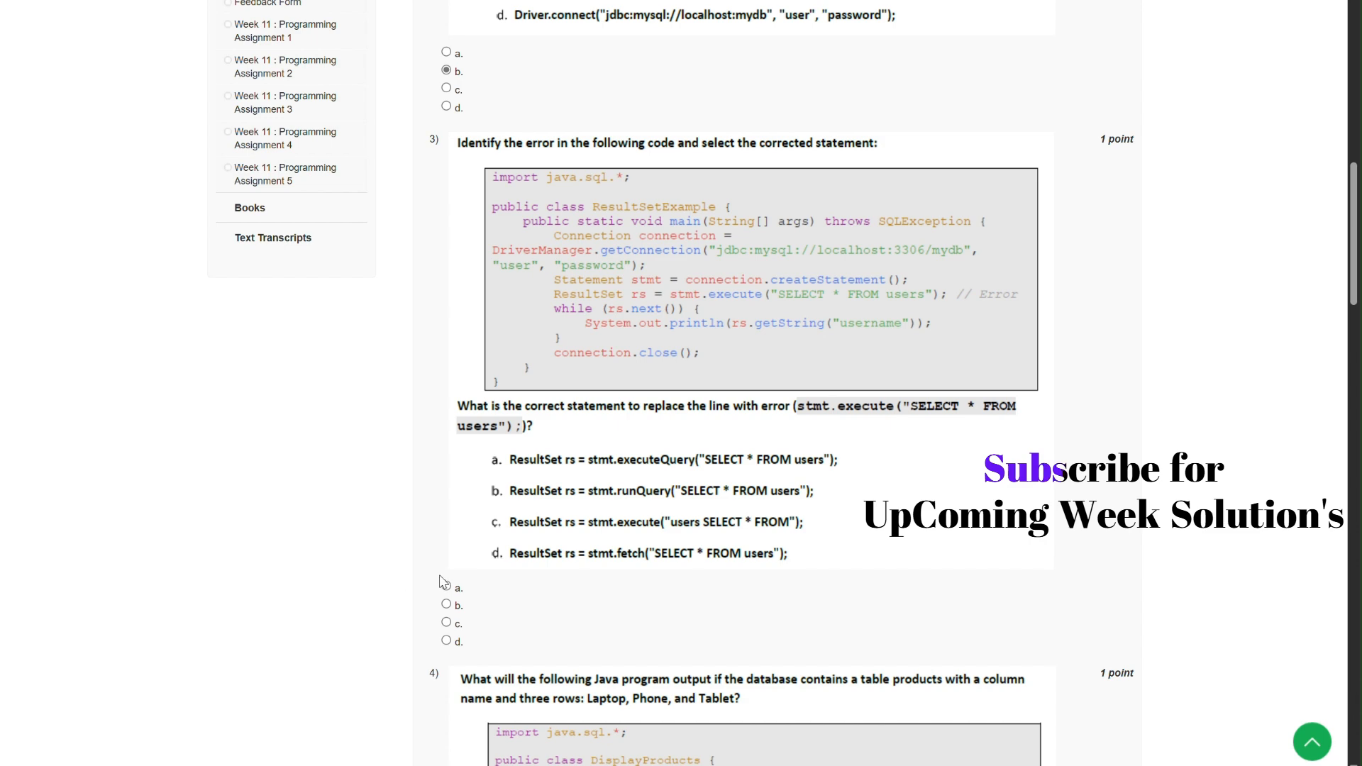
{"action": "scroll", "scroll_direction": "down", "scroll_amount": 3}
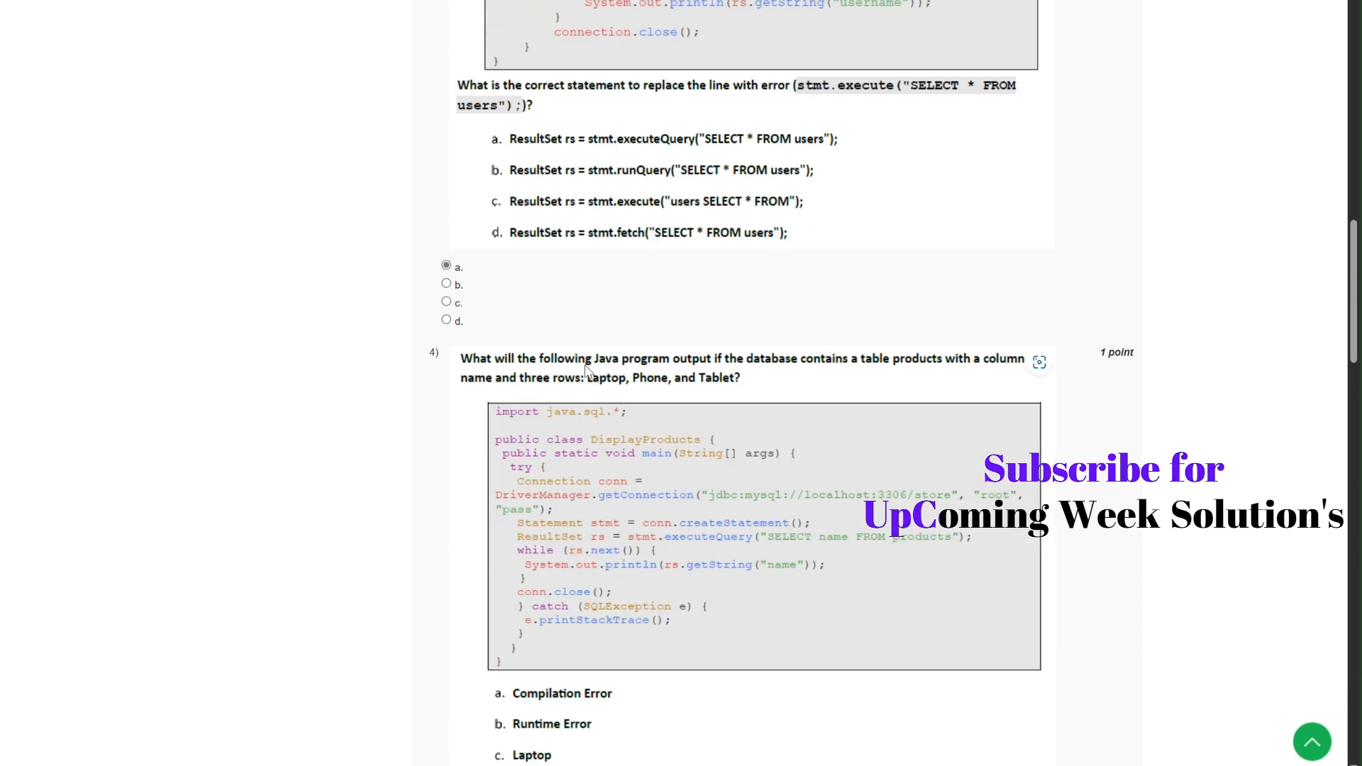
{"action": "mouse_move", "coordinate": [608, 400]}
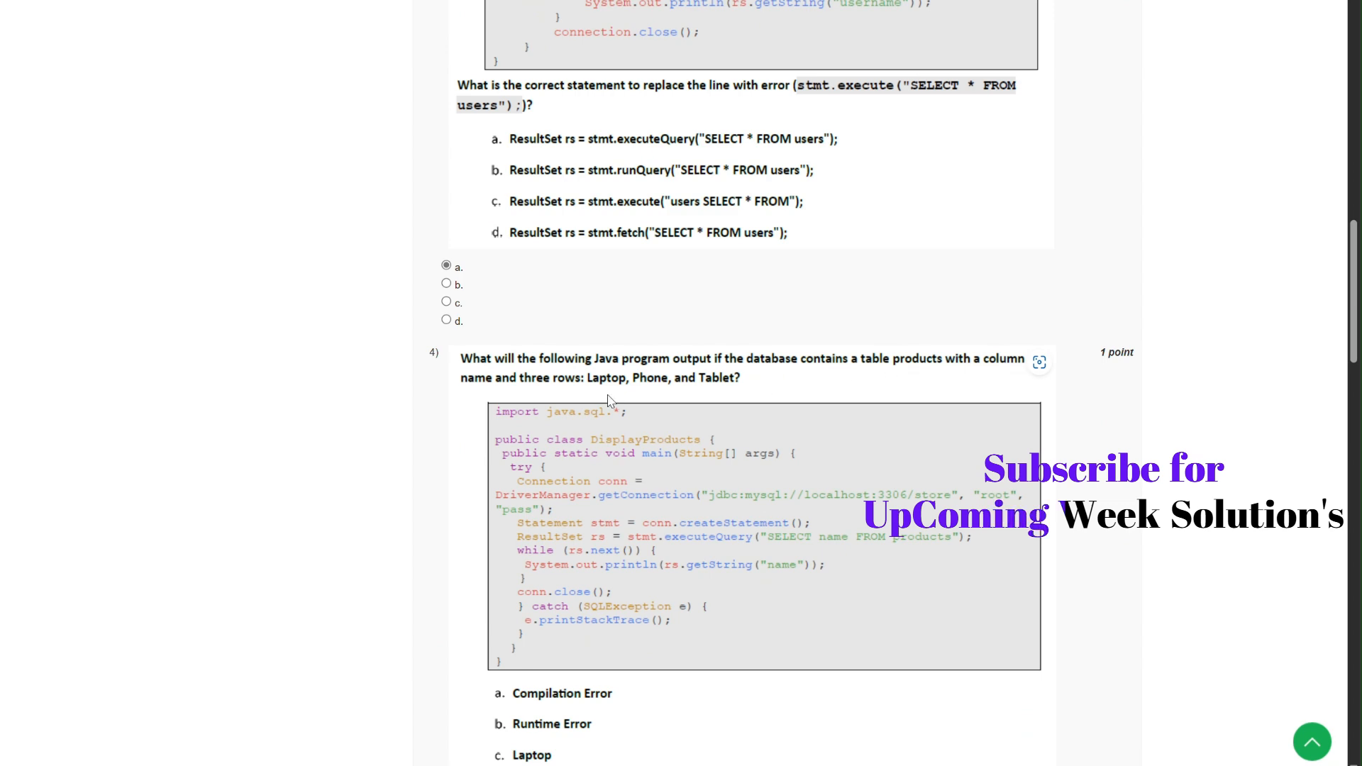
Work through questions 3–6, marking option c for question 4 and a for question 6
{"action": "scroll", "scroll_direction": "down", "scroll_amount": 3}
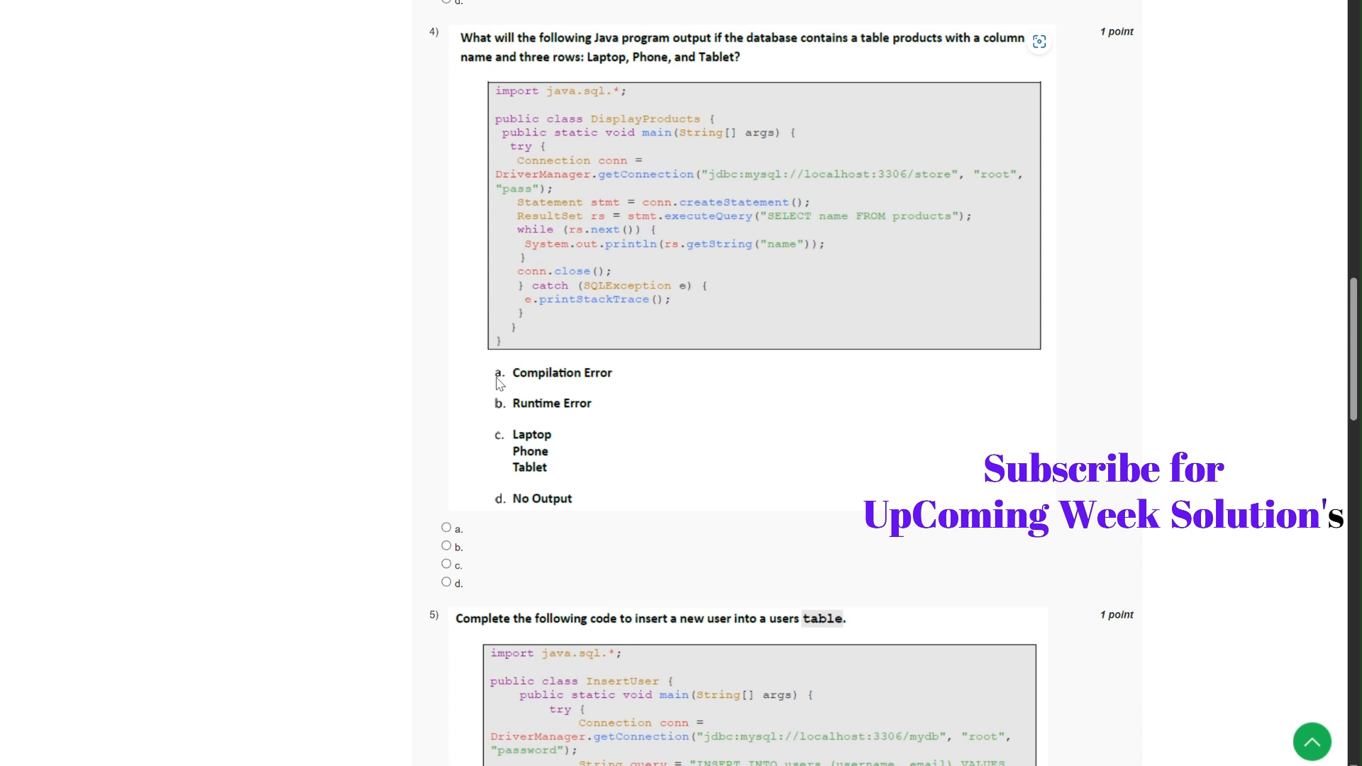
{"action": "mouse_move", "coordinate": [436, 469]}
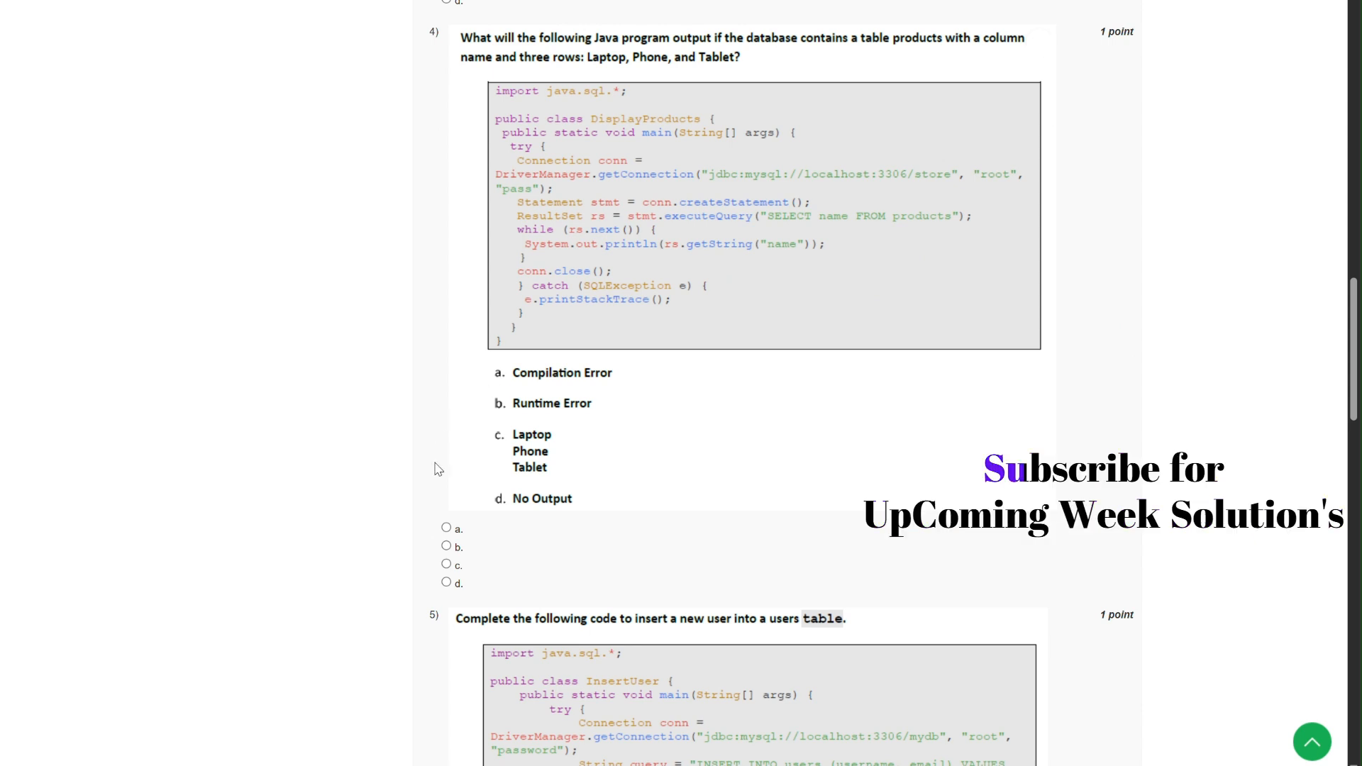
{"action": "mouse_move", "coordinate": [526, 475]}
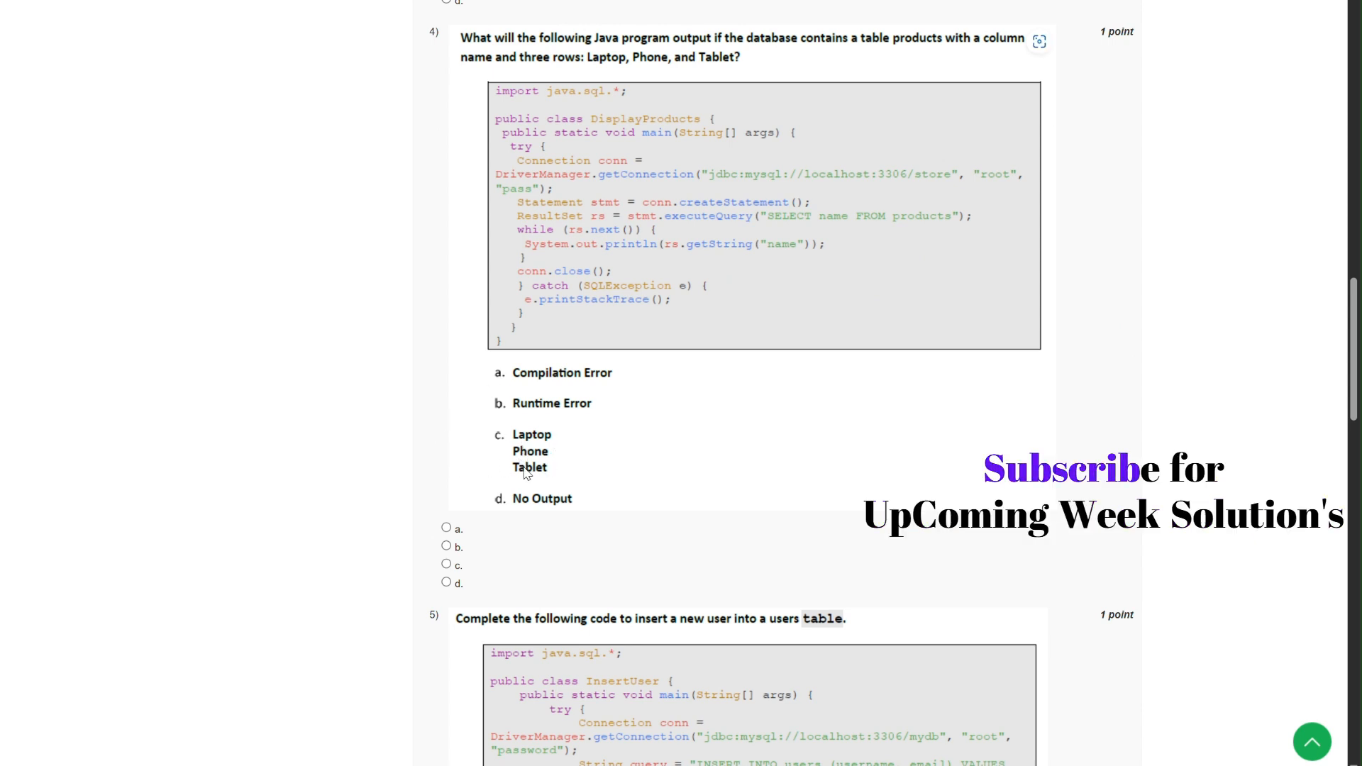
{"action": "left_click", "coordinate": [446, 564]}
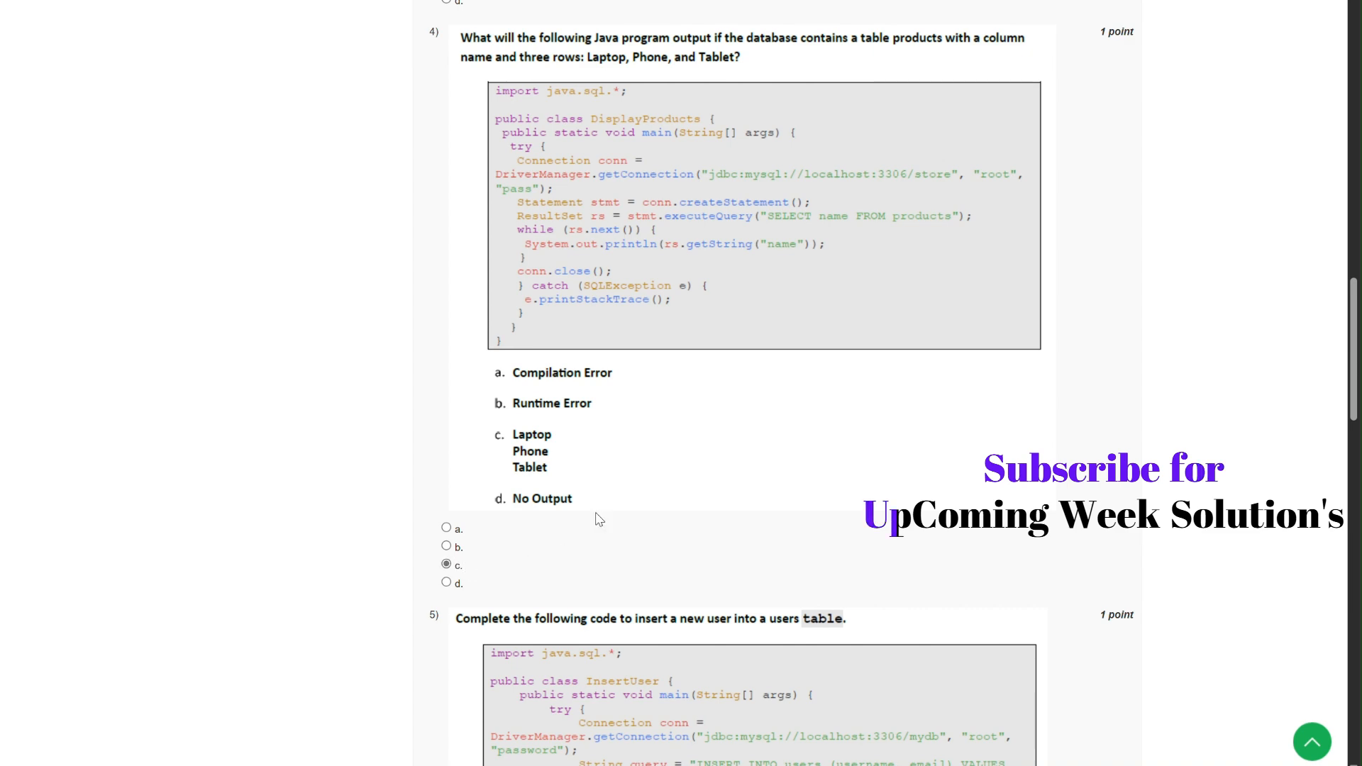
{"action": "scroll", "scroll_direction": "down", "scroll_amount": 3}
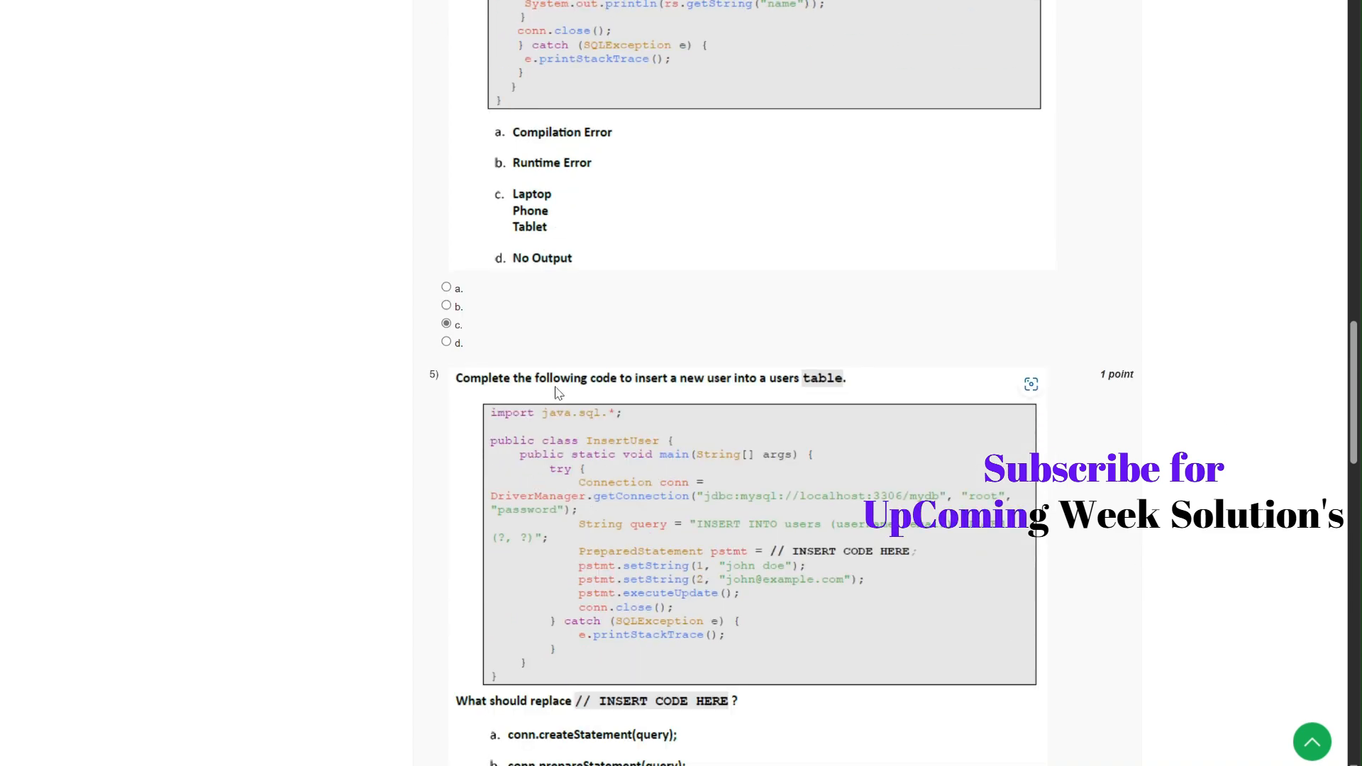
{"action": "scroll", "scroll_direction": "down", "scroll_amount": 3}
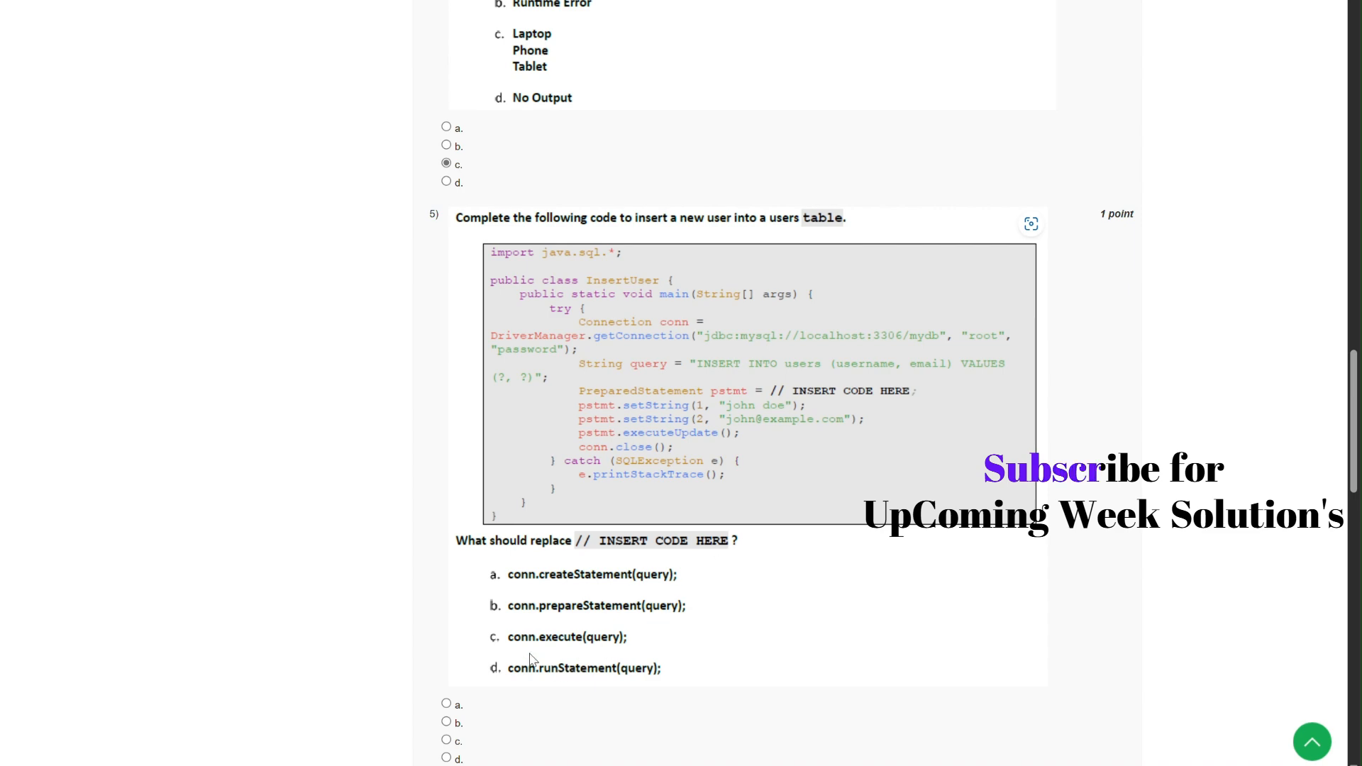
{"action": "scroll", "scroll_direction": "down", "scroll_amount": 3}
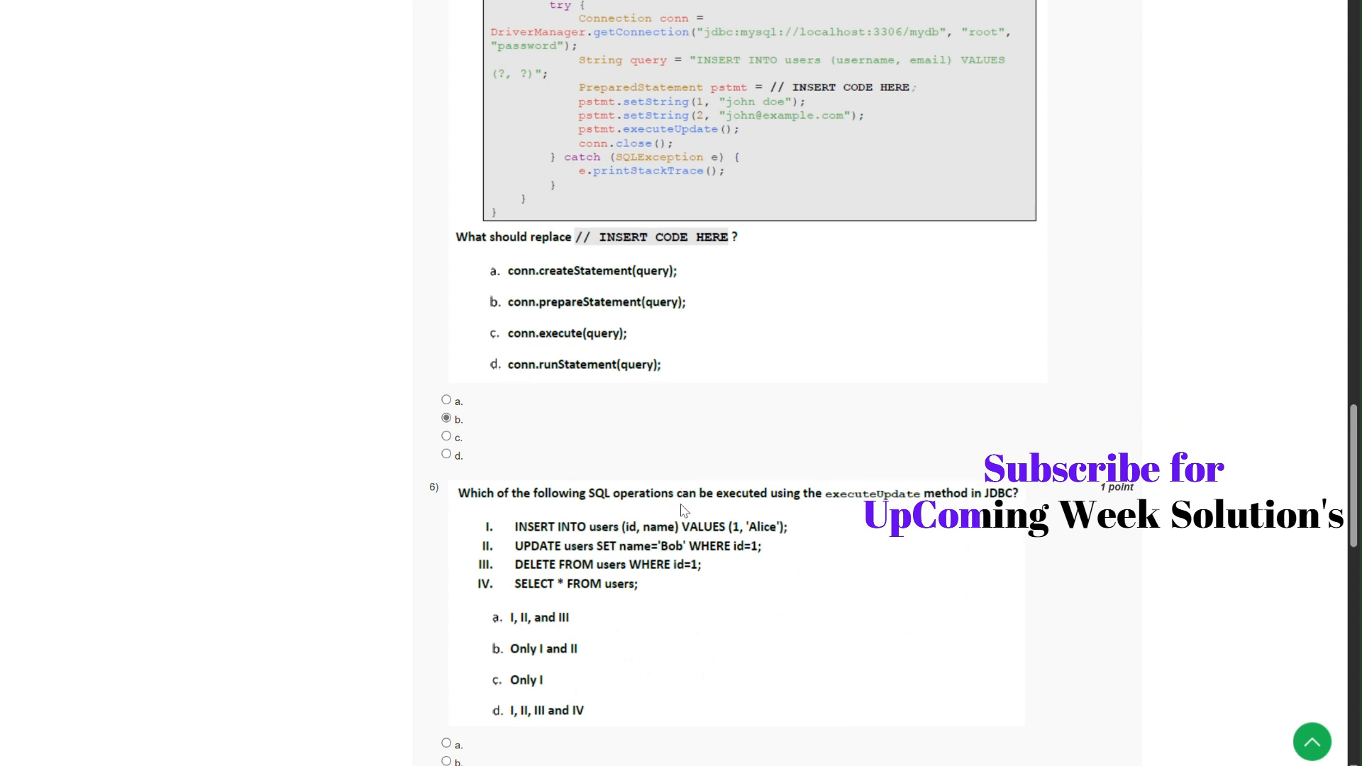
{"action": "scroll", "scroll_direction": "down", "scroll_amount": 3}
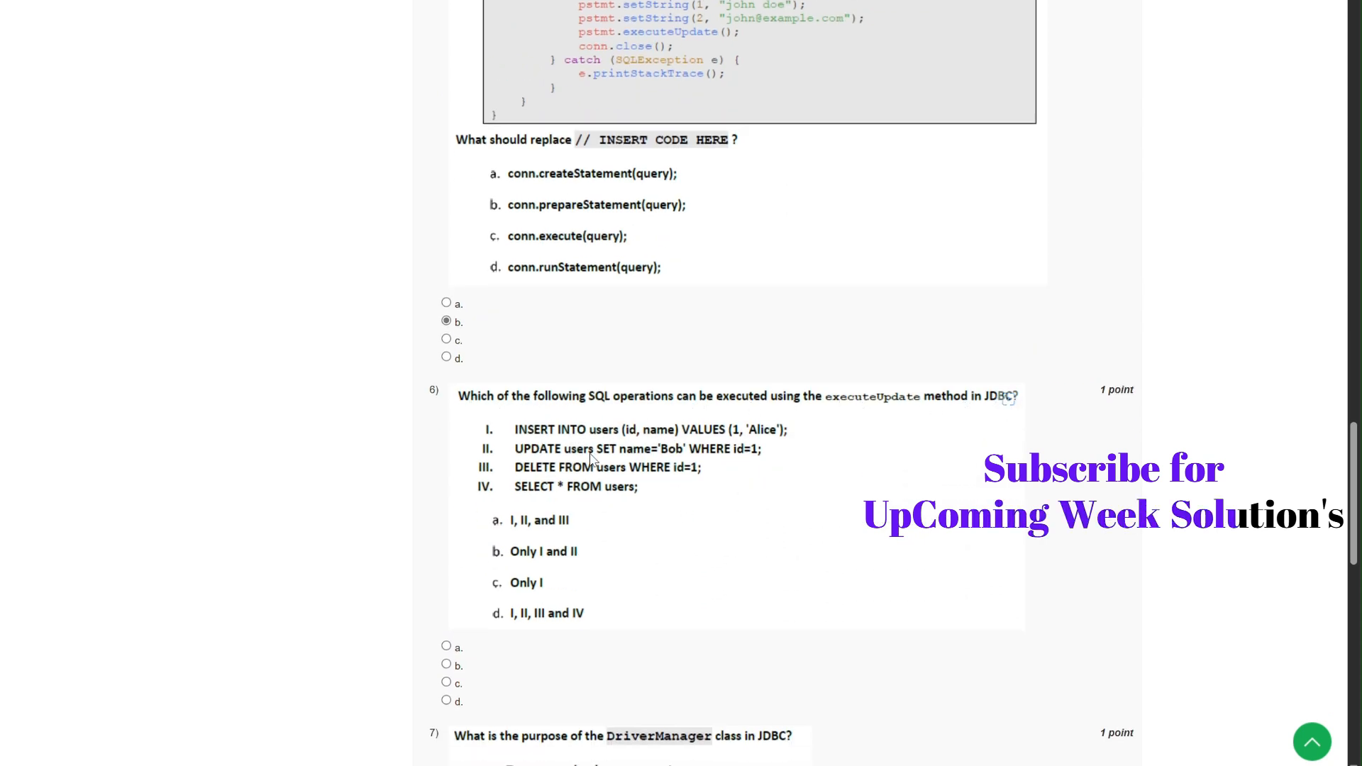
{"action": "mouse_move", "coordinate": [534, 519]}
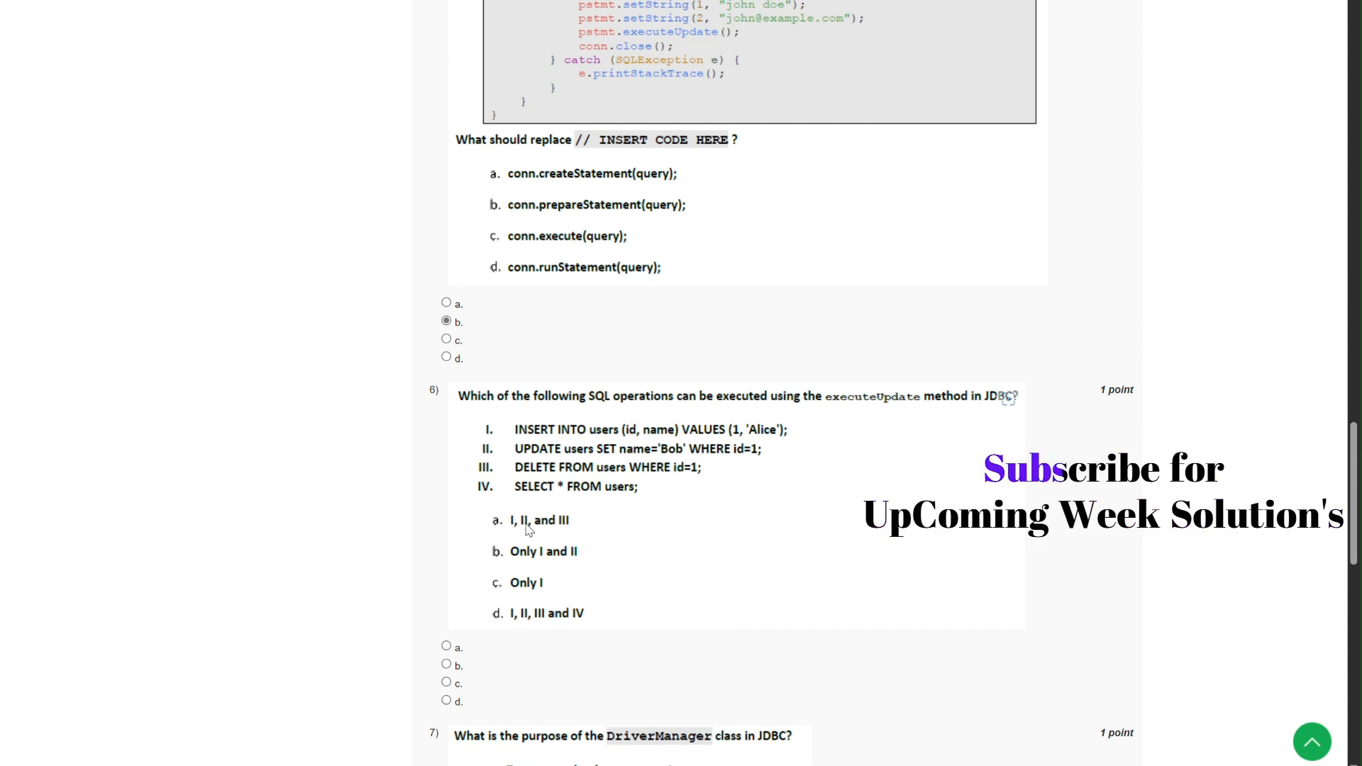
{"action": "left_click", "coordinate": [446, 647]}
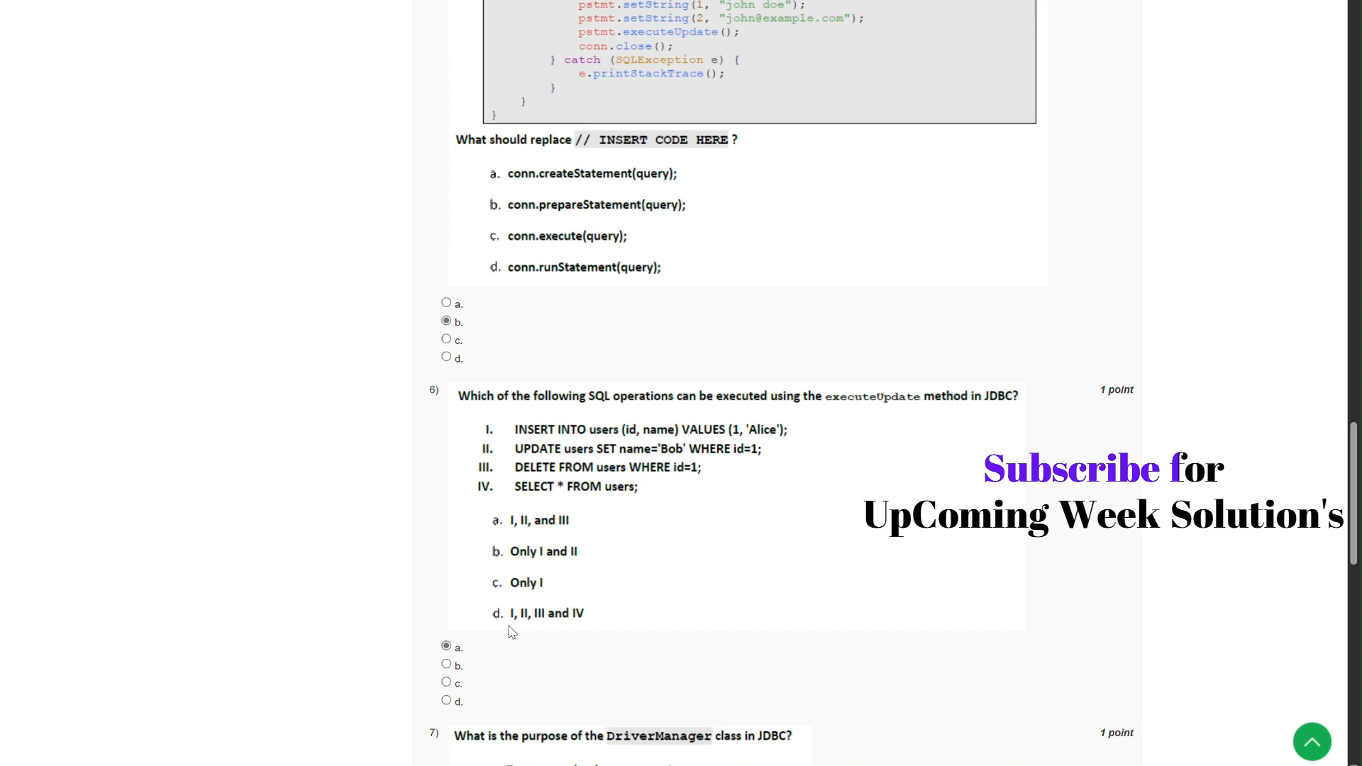
Scroll through questions 7–9 and mark option a for question 9
{"action": "scroll", "scroll_direction": "down", "scroll_amount": 3}
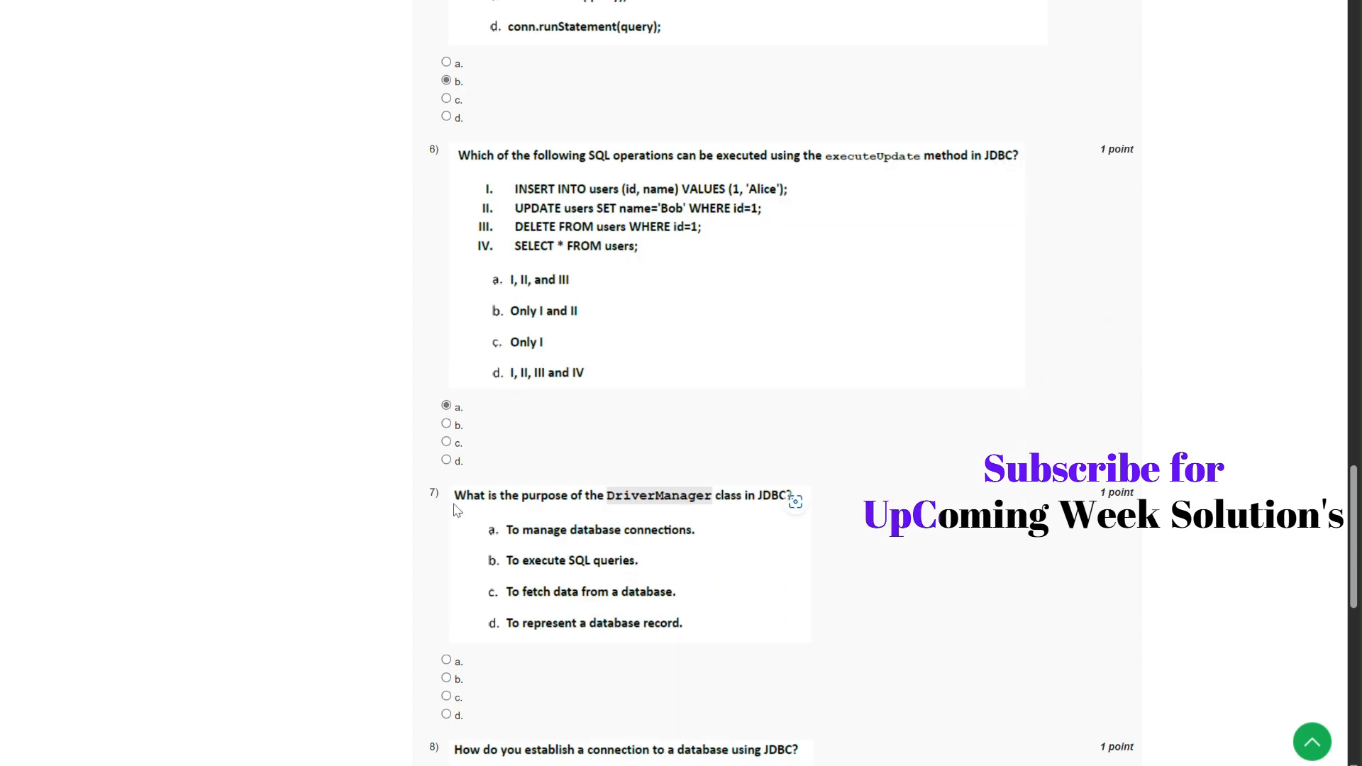
{"action": "mouse_move", "coordinate": [760, 511]}
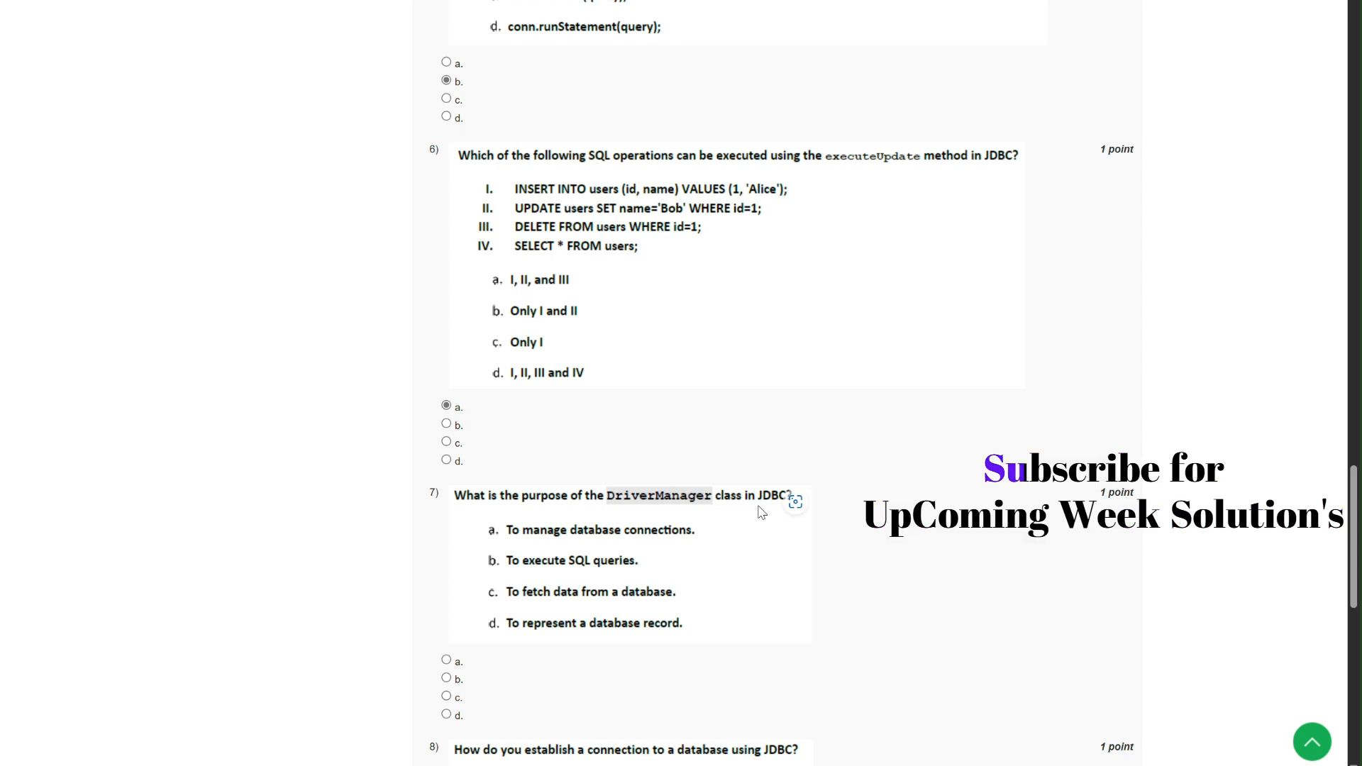
{"action": "scroll", "scroll_direction": "down", "scroll_amount": 3}
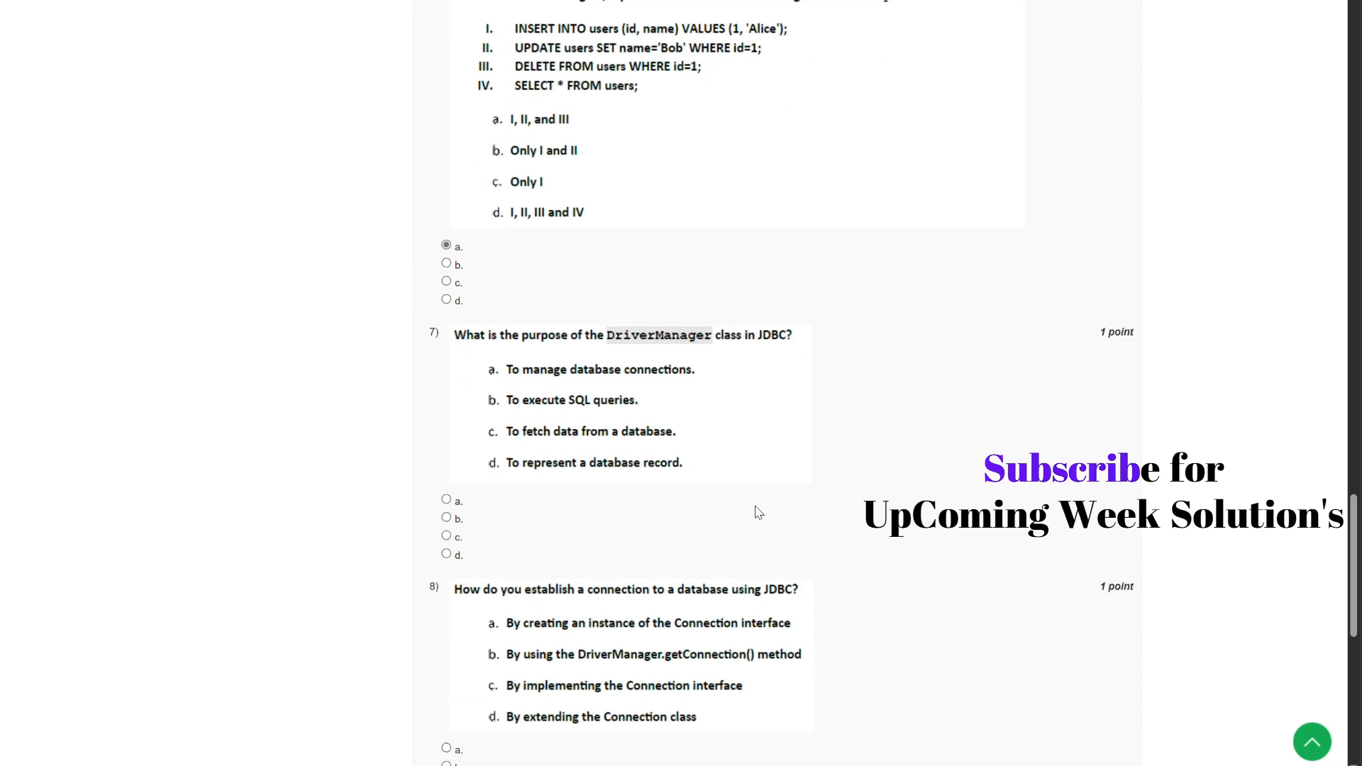
{"action": "mouse_move", "coordinate": [546, 387]}
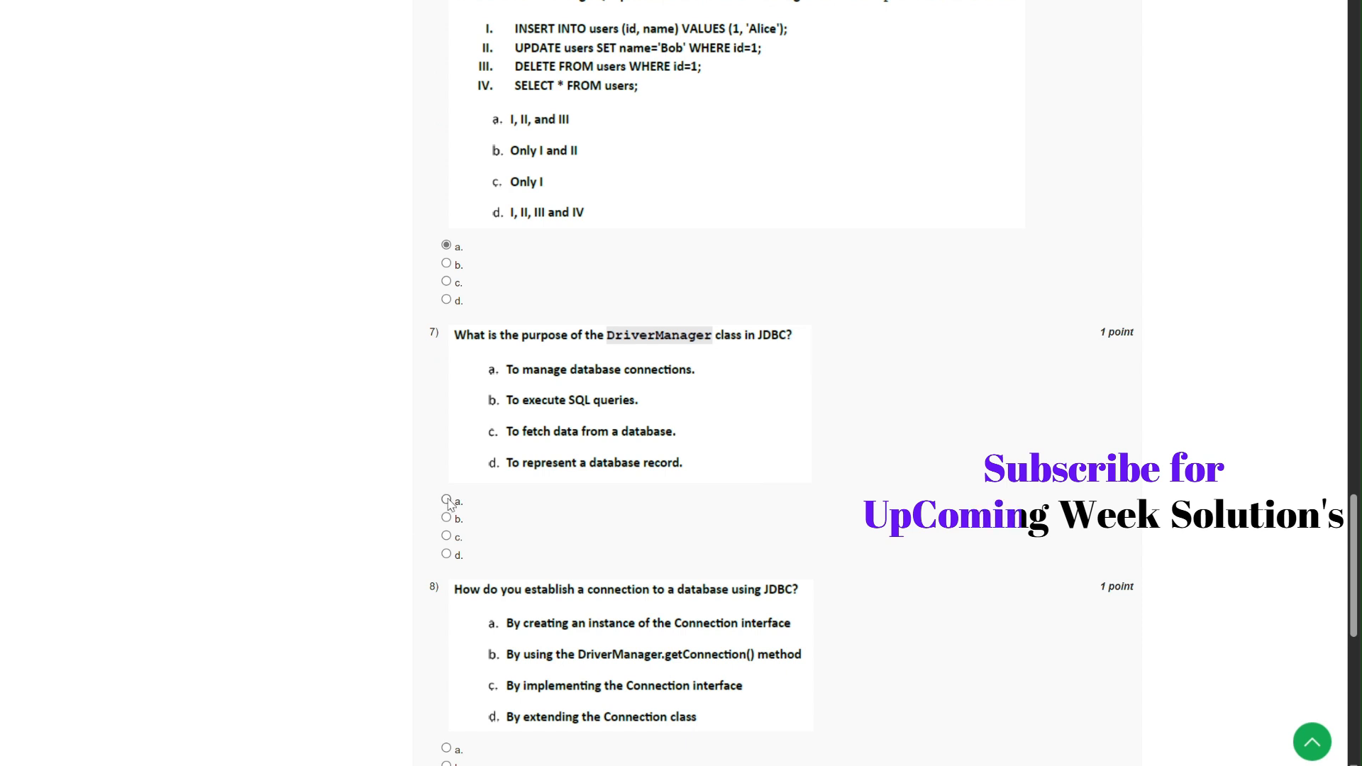
{"action": "scroll", "scroll_direction": "down", "scroll_amount": 3}
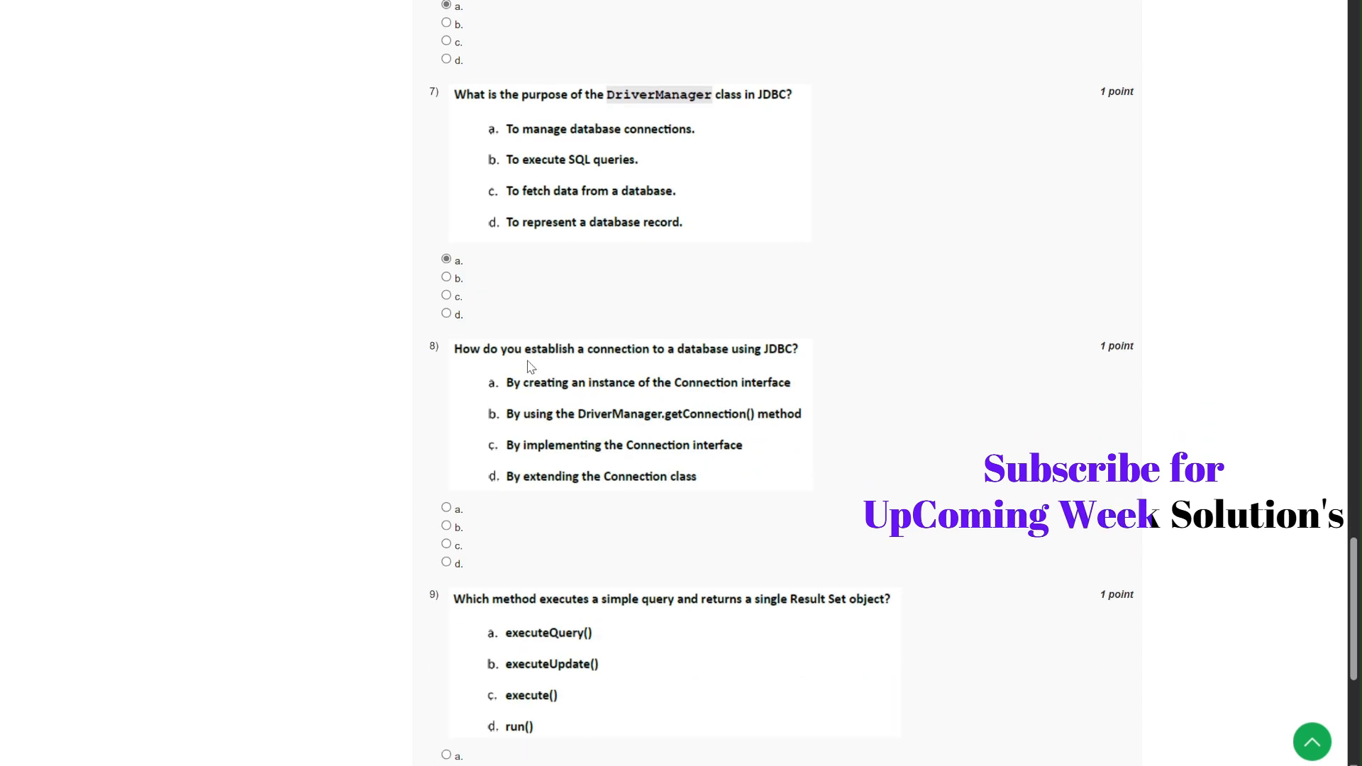
{"action": "mouse_move", "coordinate": [727, 359]}
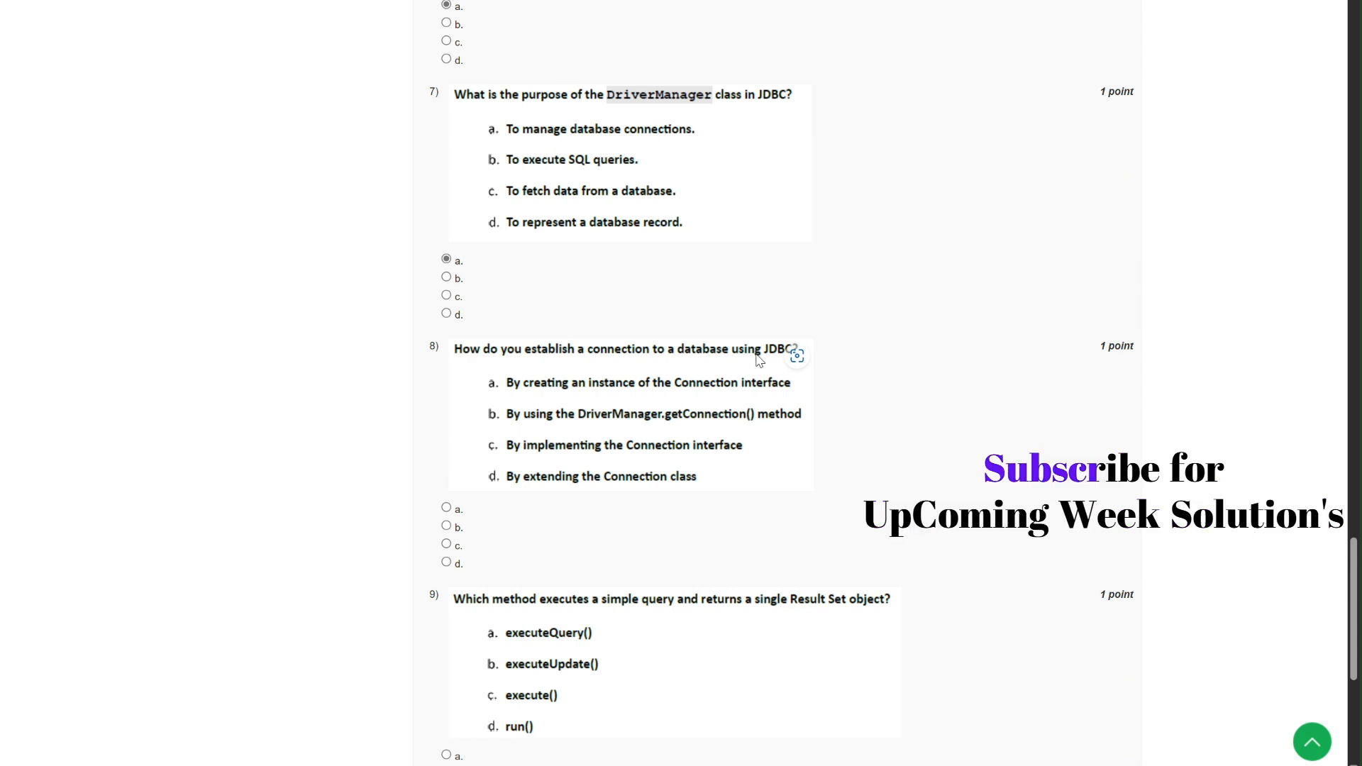
{"action": "mouse_move", "coordinate": [703, 427]}
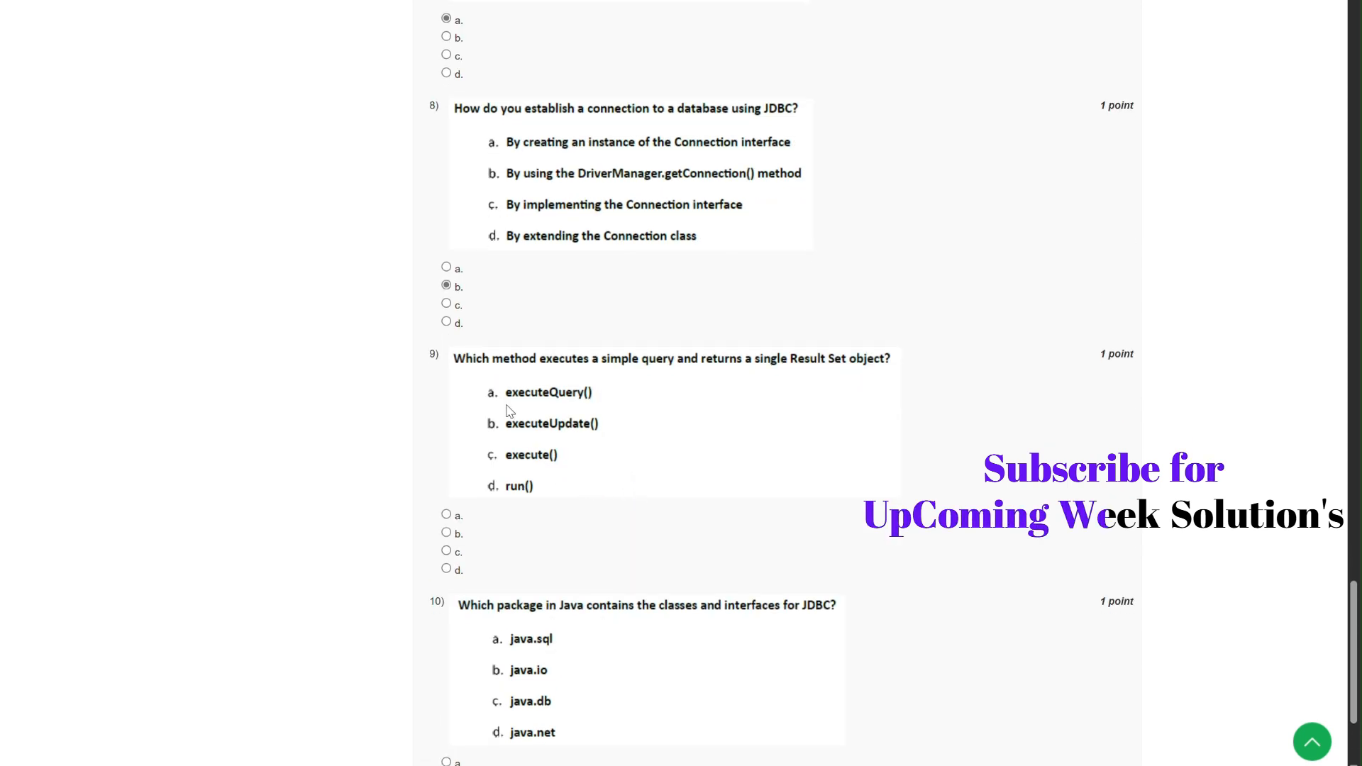
{"action": "mouse_move", "coordinate": [711, 366]}
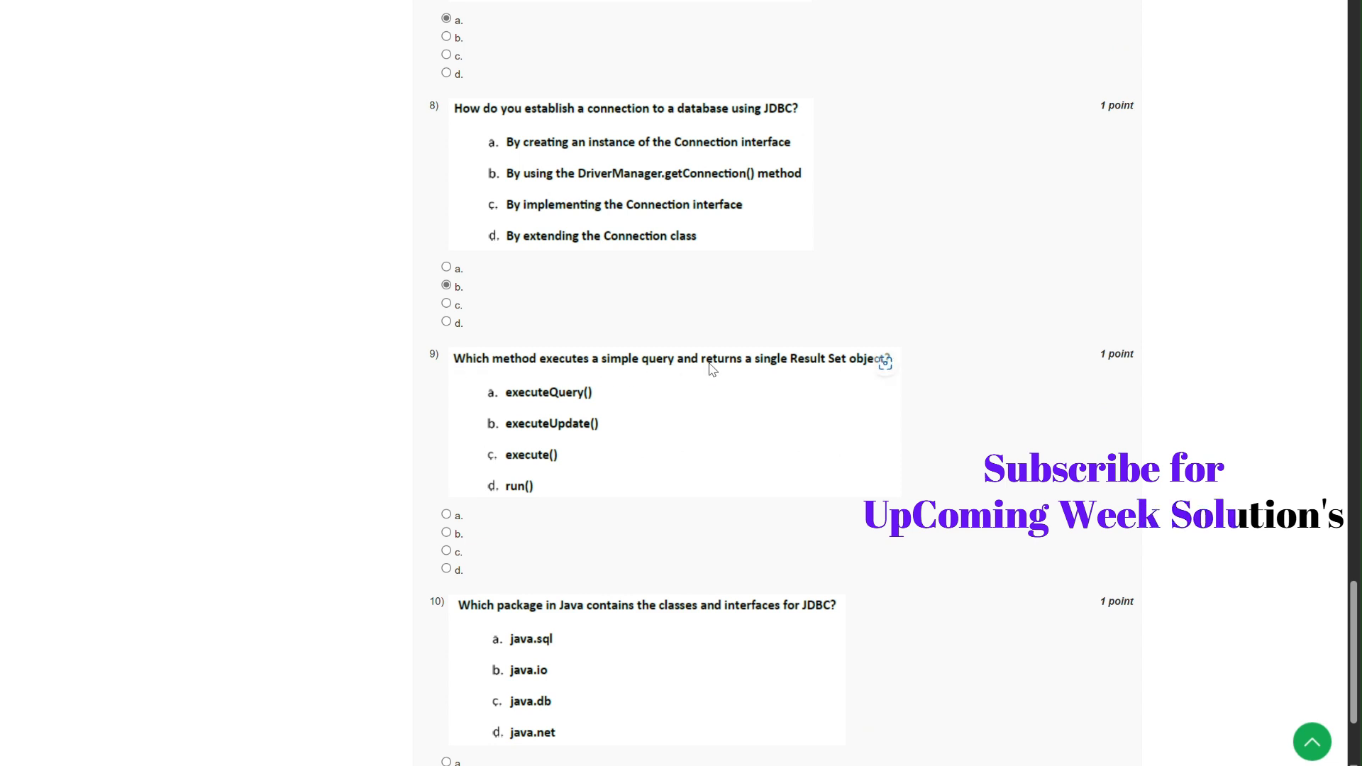
{"action": "mouse_move", "coordinate": [639, 378]}
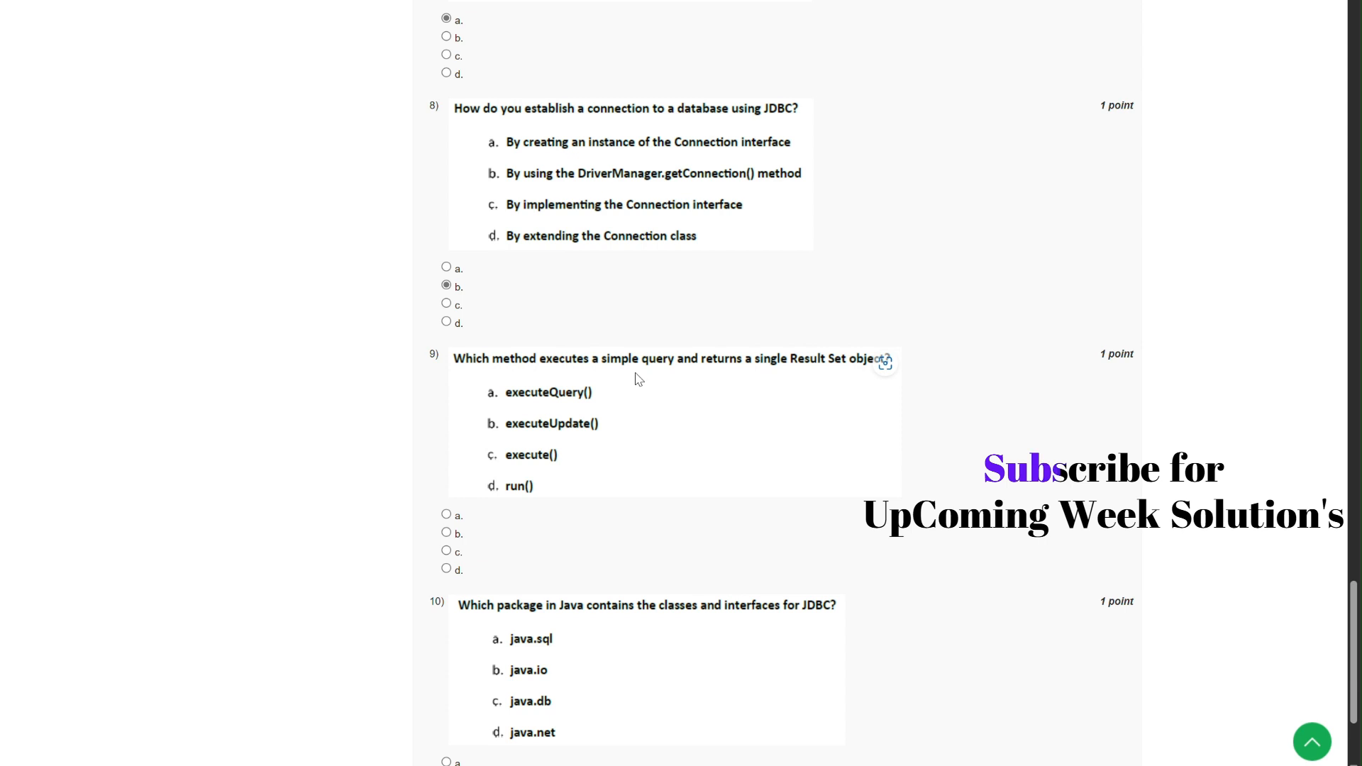
{"action": "left_click", "coordinate": [446, 514]}
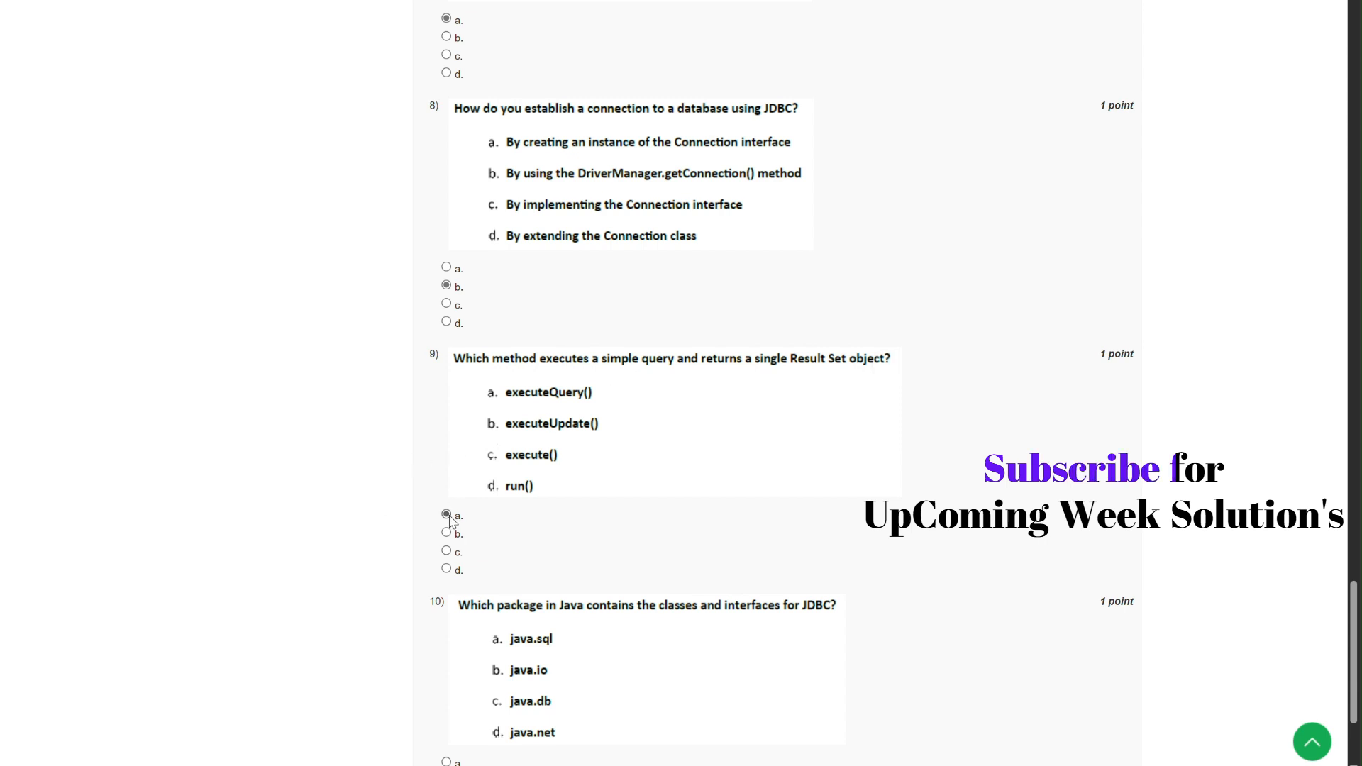